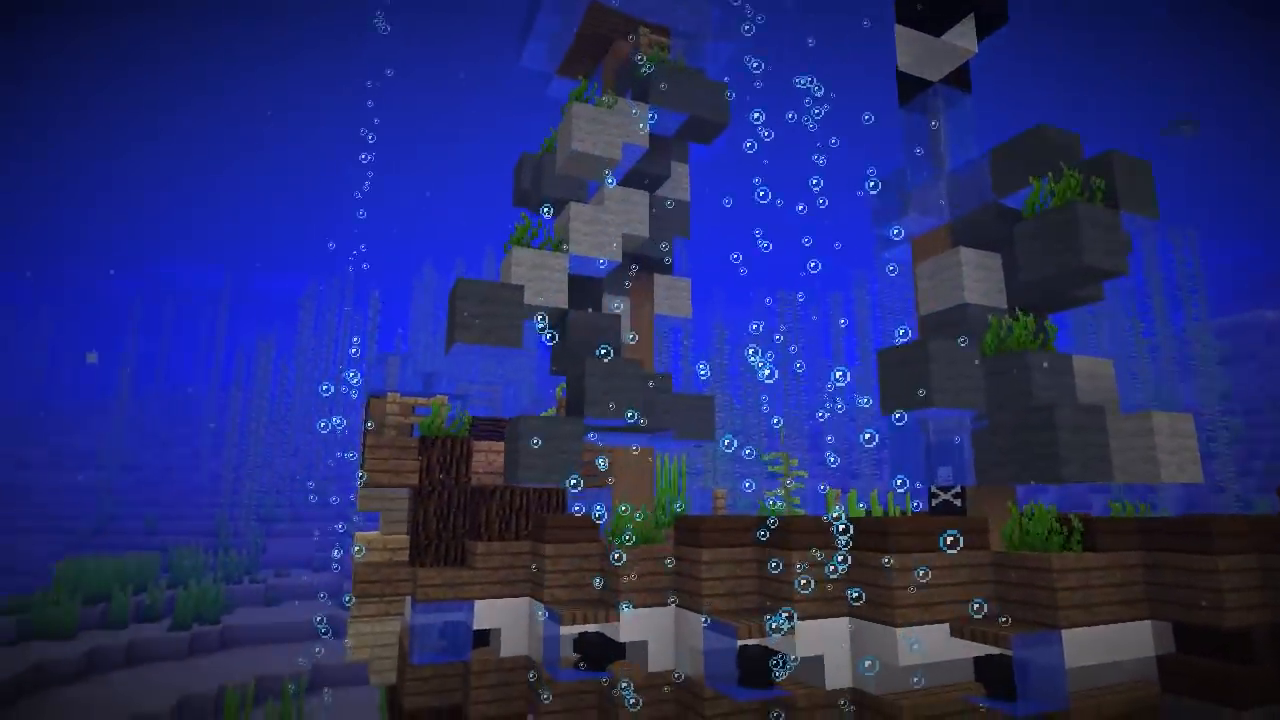
mouse_move(640, 360)
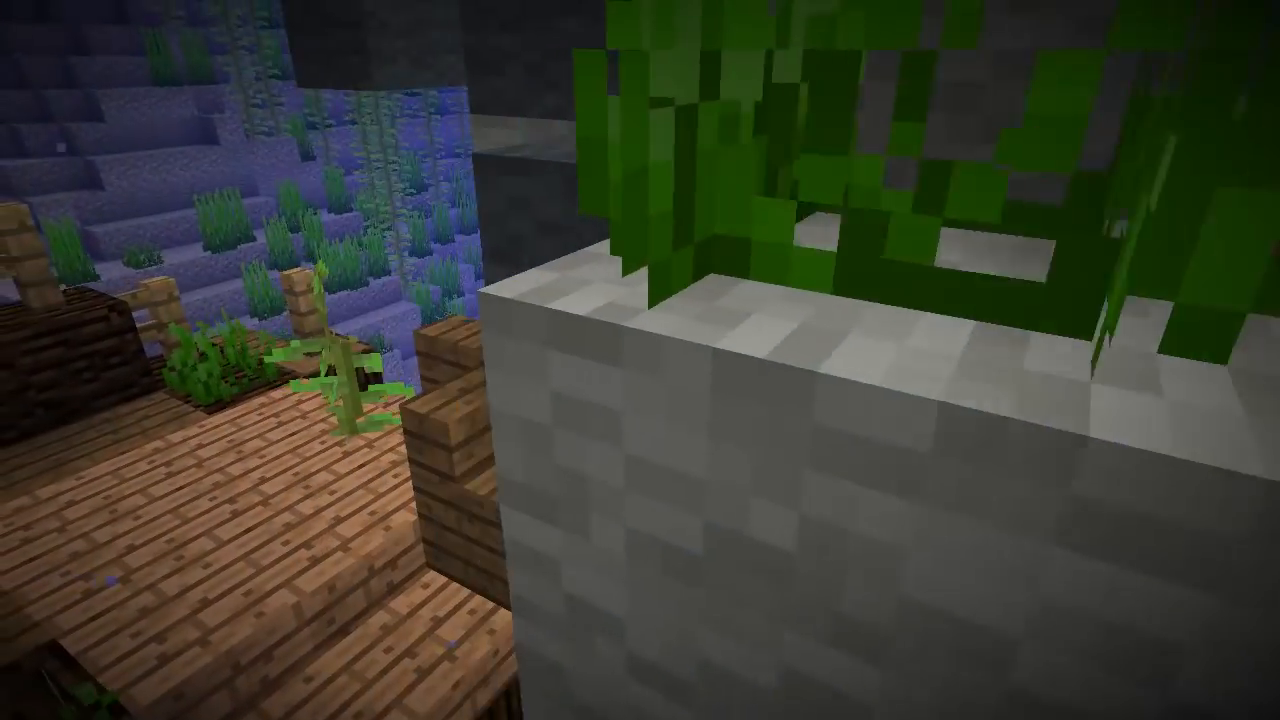
mouse_move(640, 360)
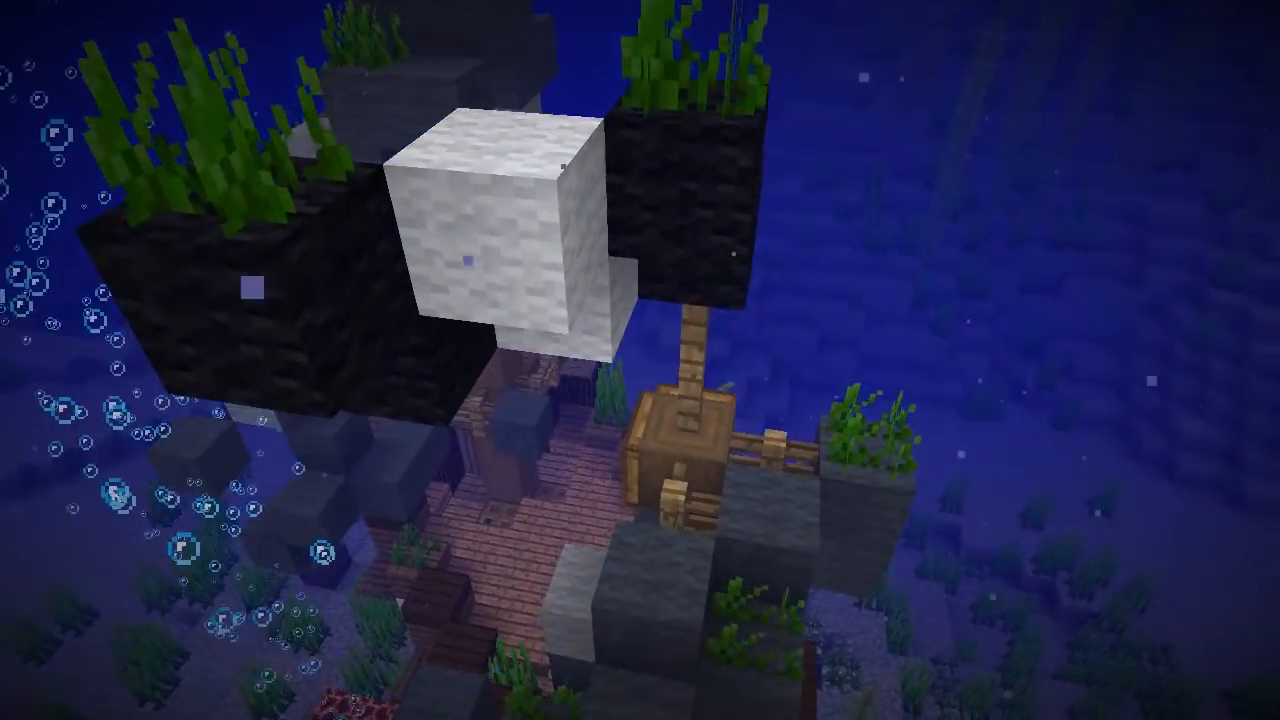
Show the debug overlay and locate the latest snapshot installation's game directory settings
key("f3")
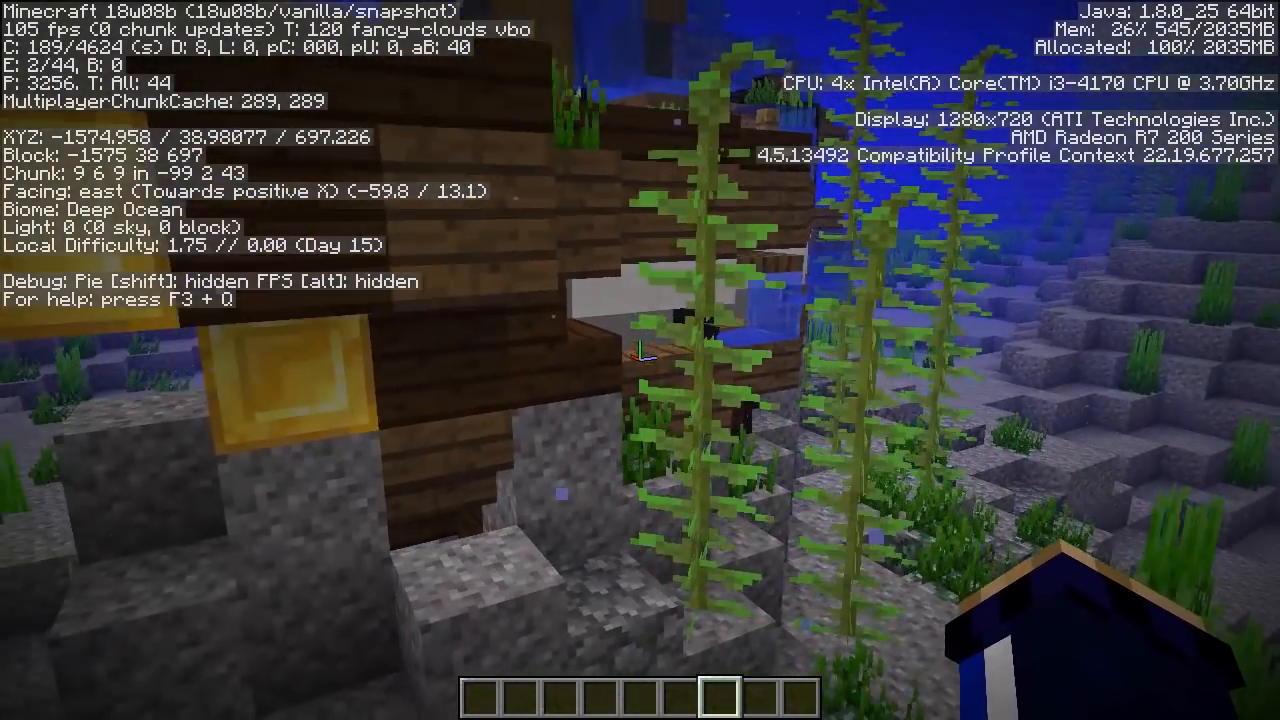
mouse_move(640, 360)
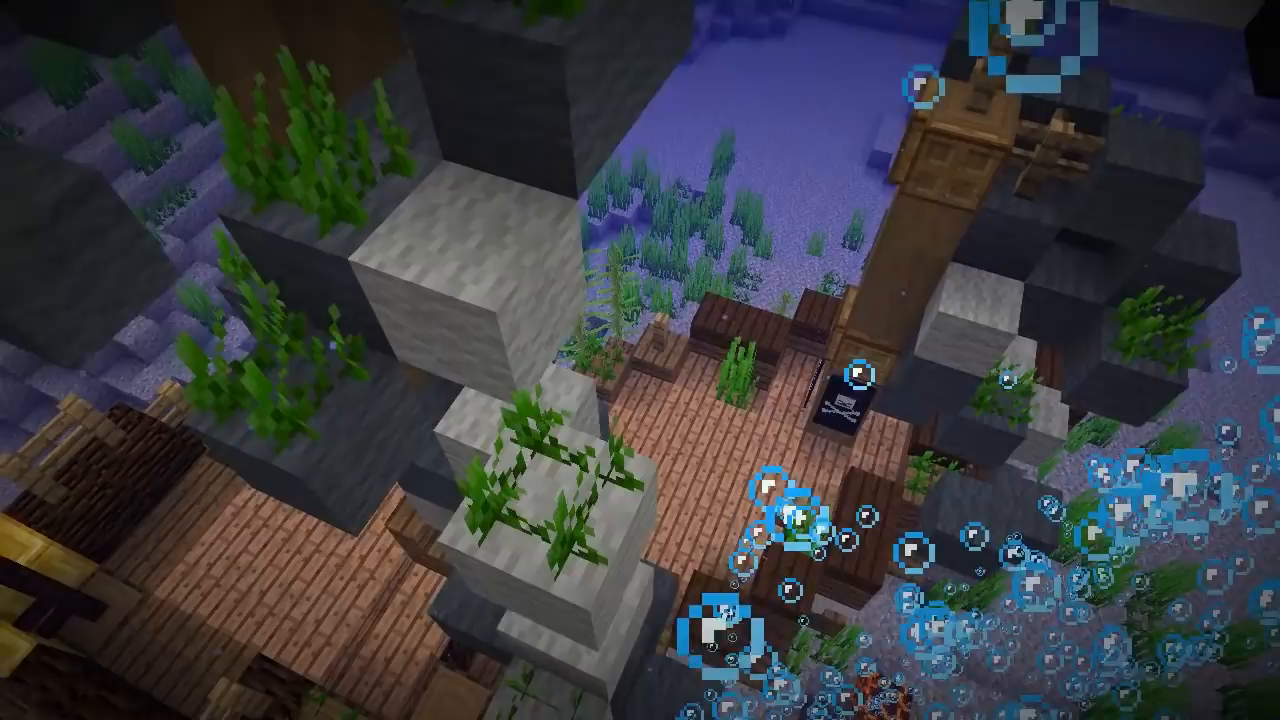
mouse_move(640, 360)
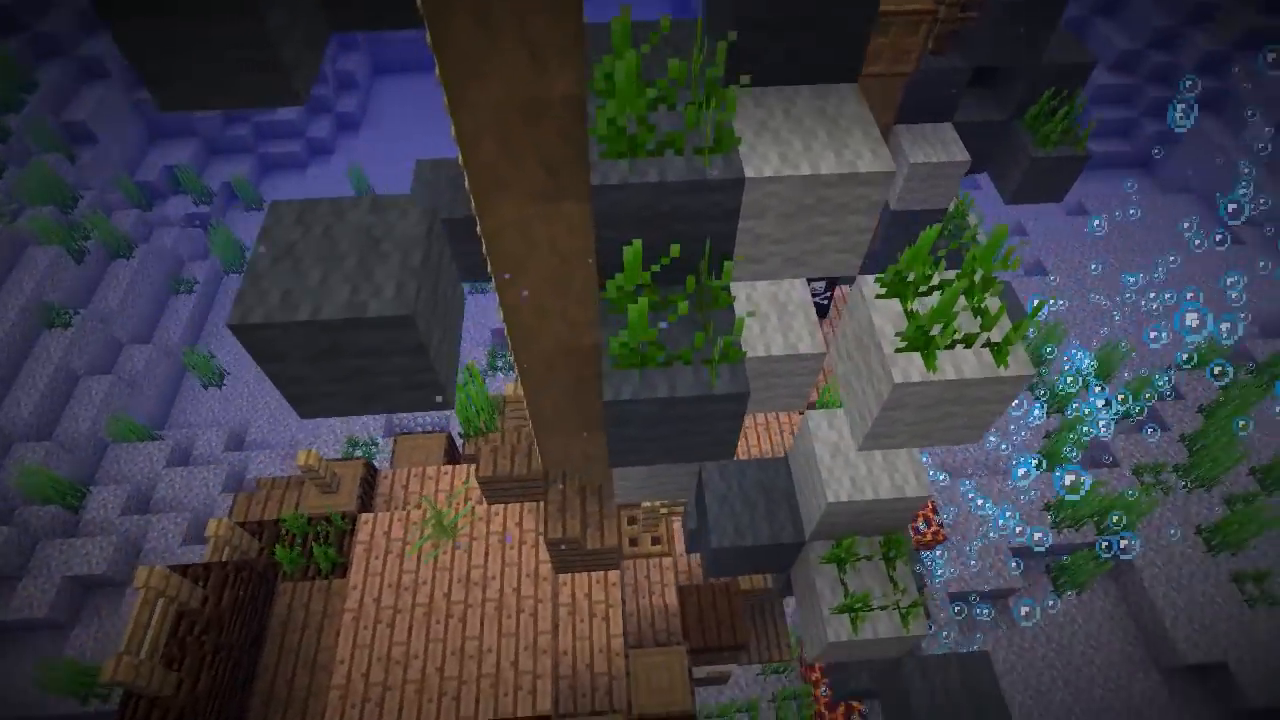
mouse_move(640, 360)
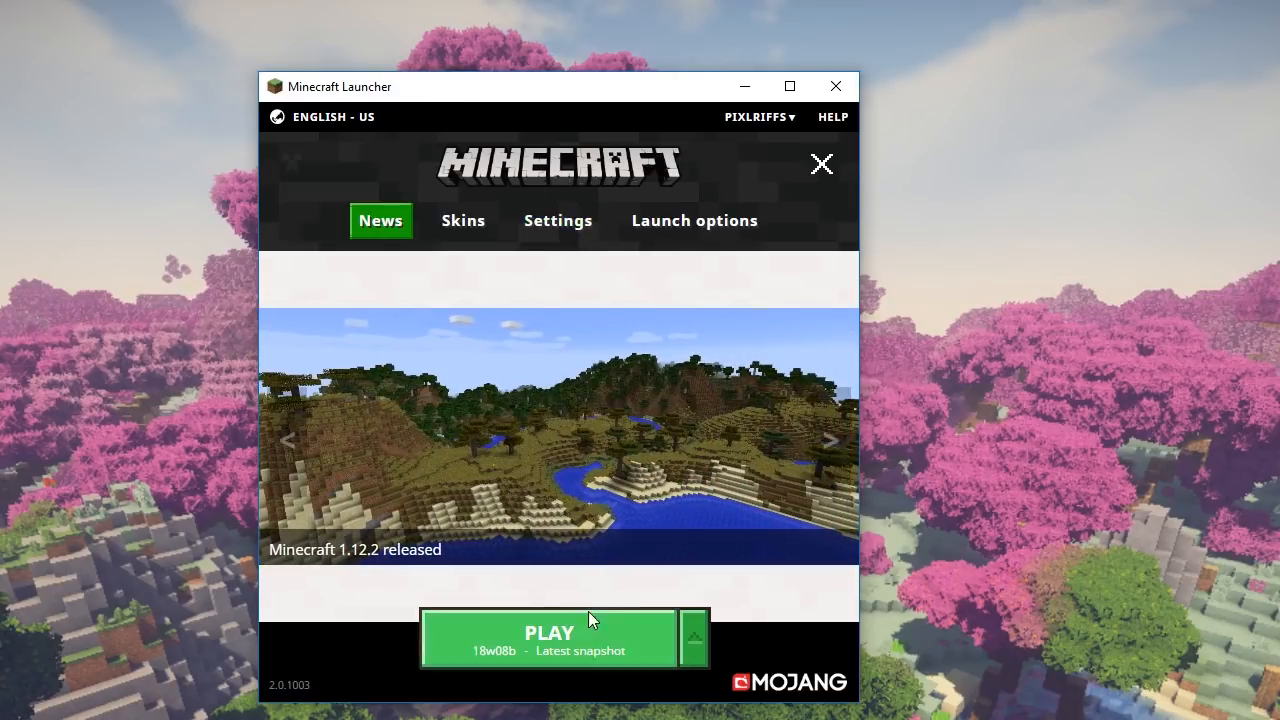
mouse_move(694, 220)
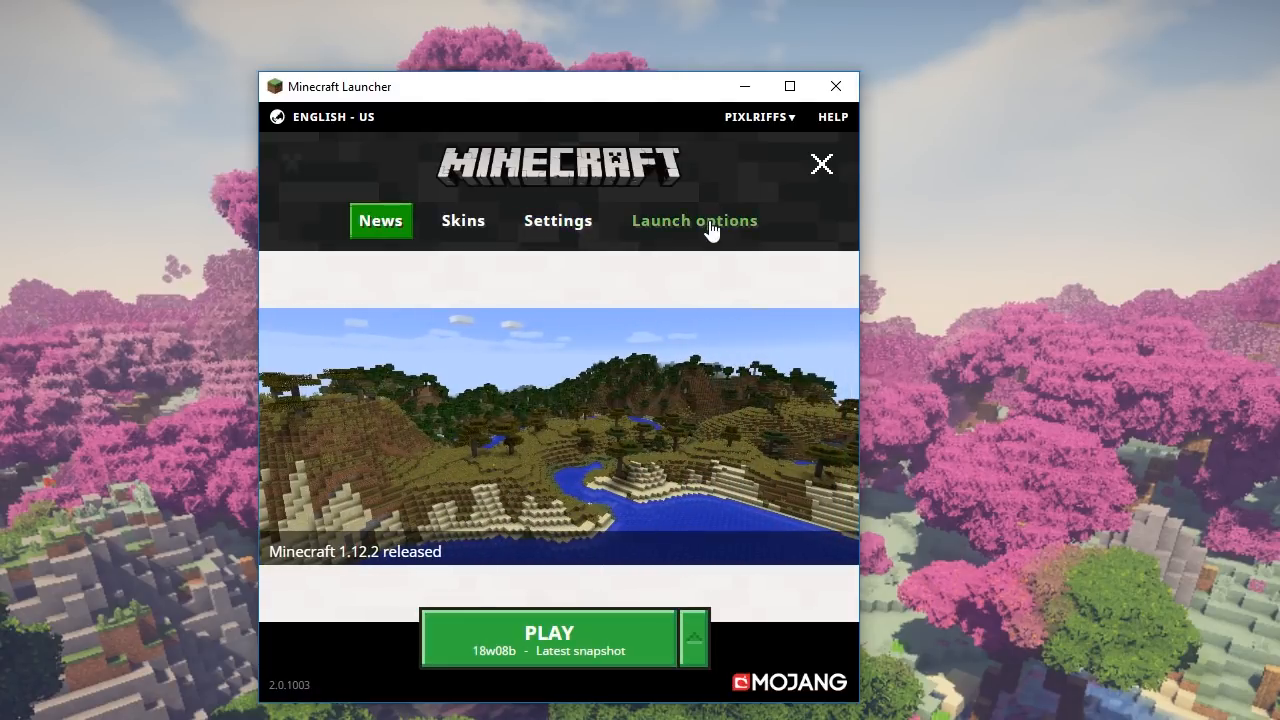
left_click(694, 220)
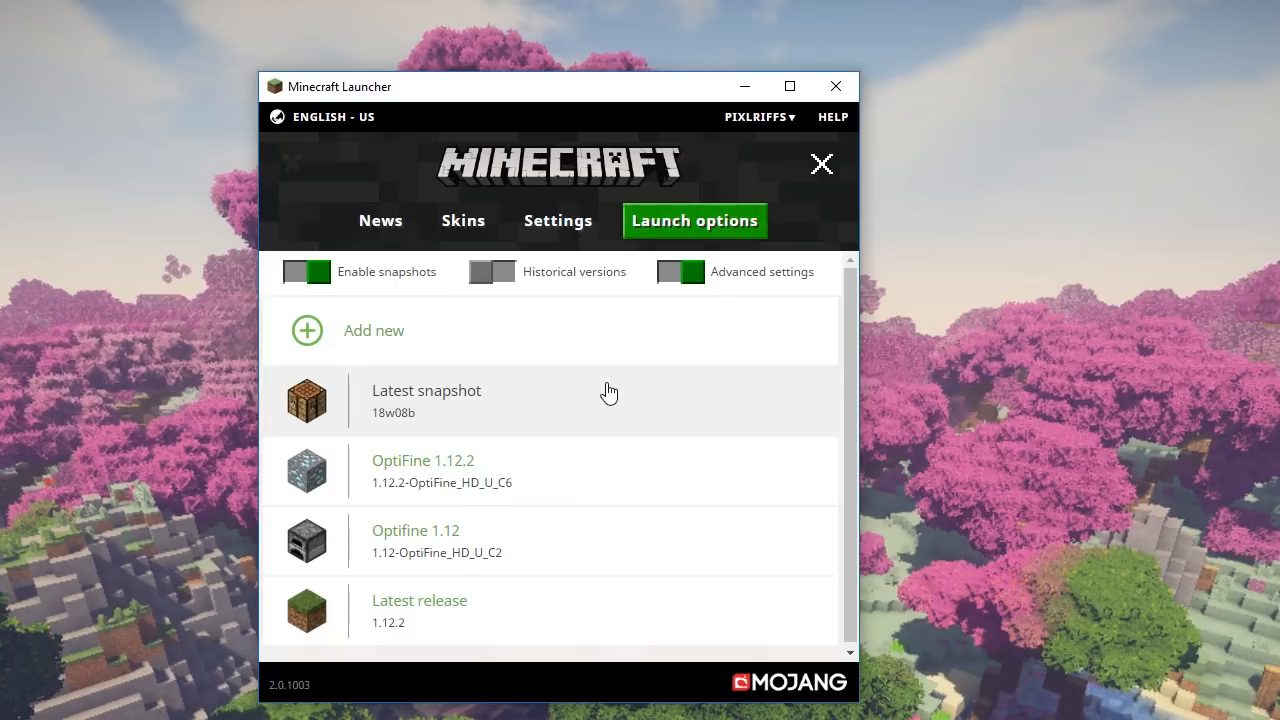
left_click(426, 398)
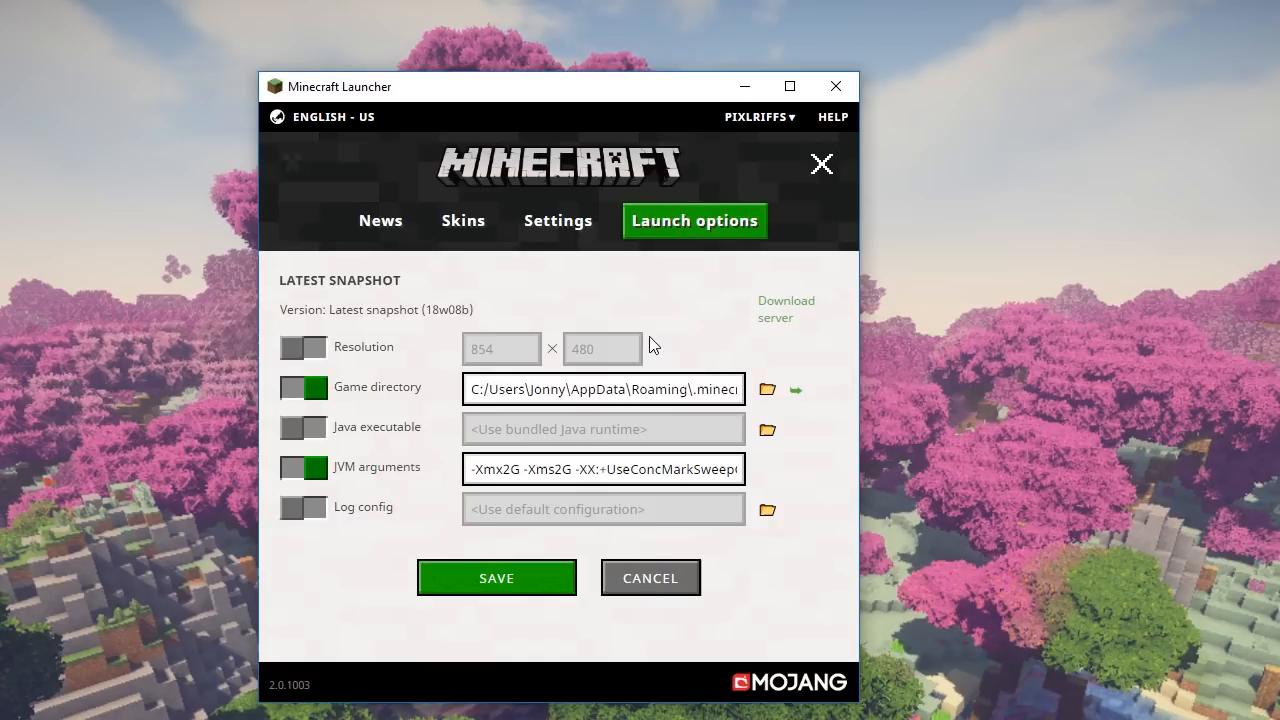
mouse_move(392, 352)
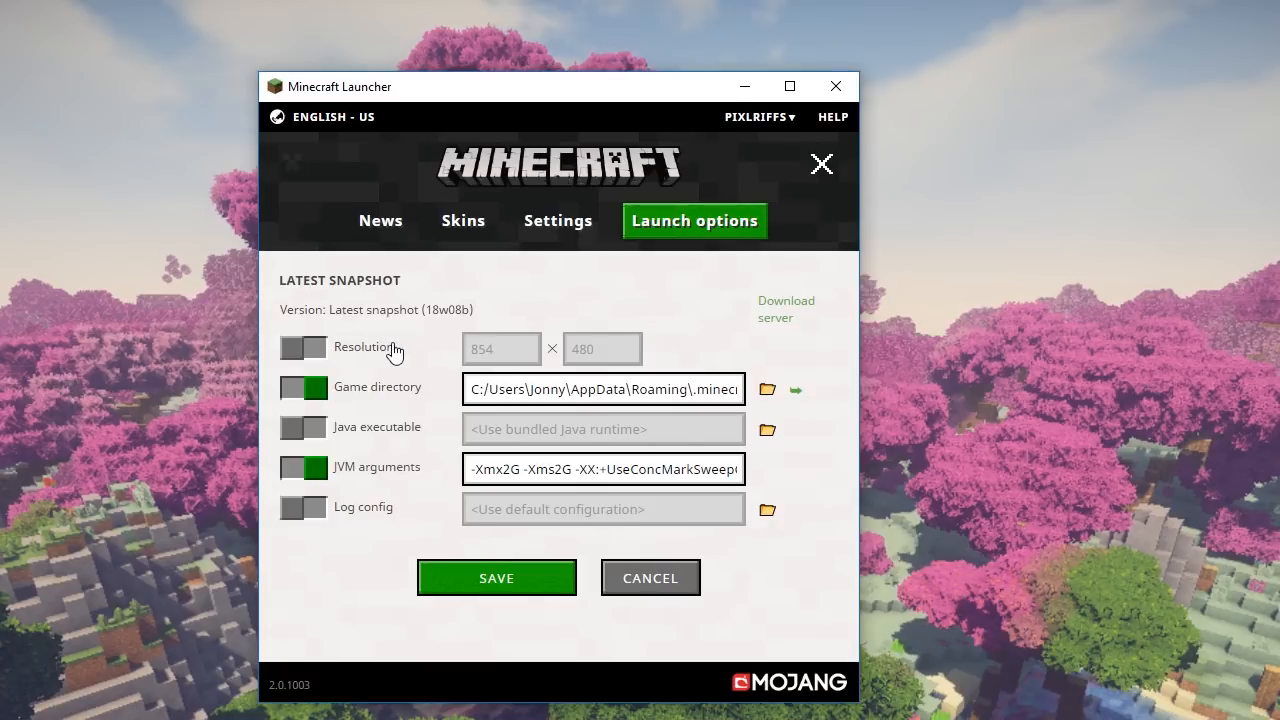
mouse_move(338, 360)
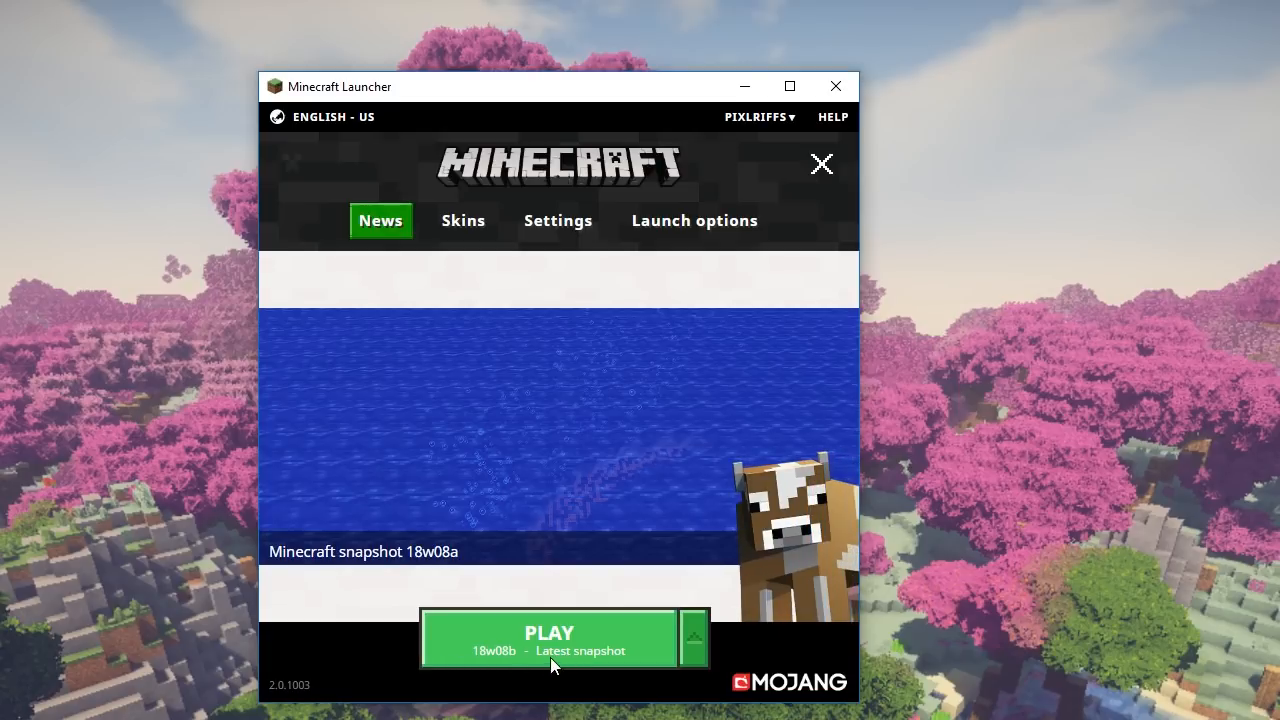
mouse_move(550, 664)
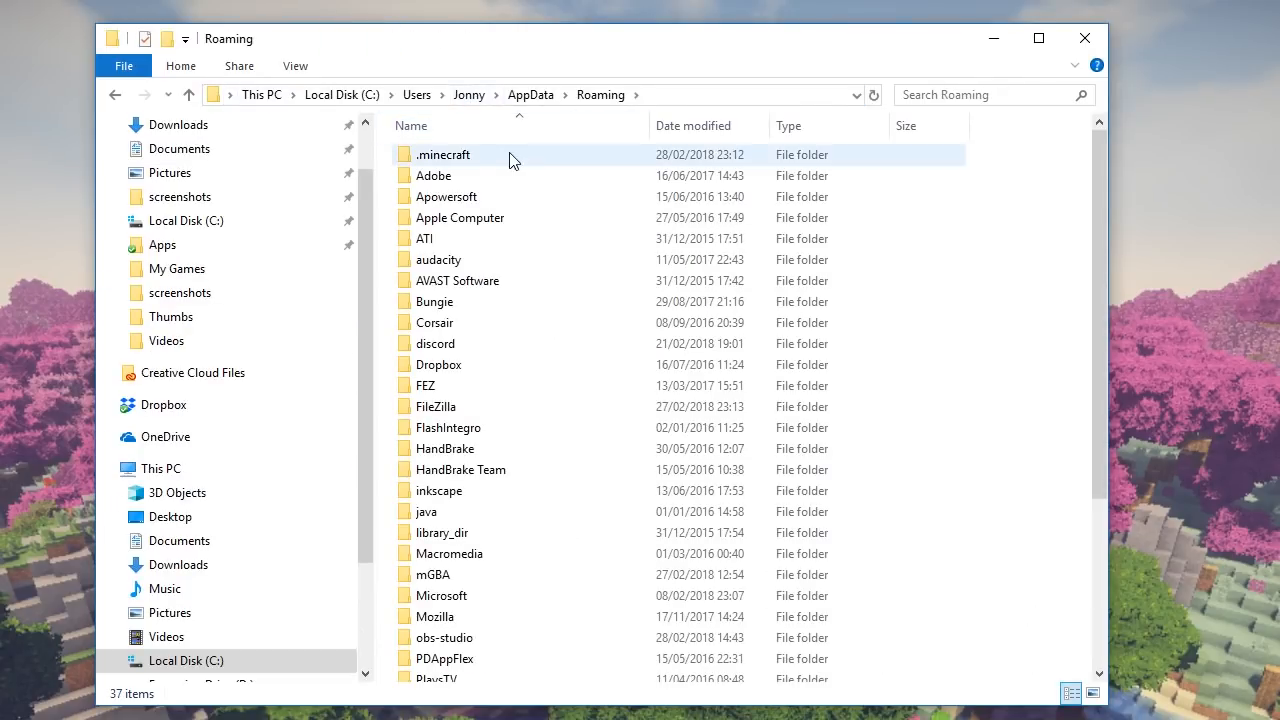
Browse .minecraft > Snappy Snapperson > saves into the 18w07a world folder
double_click(444, 154)
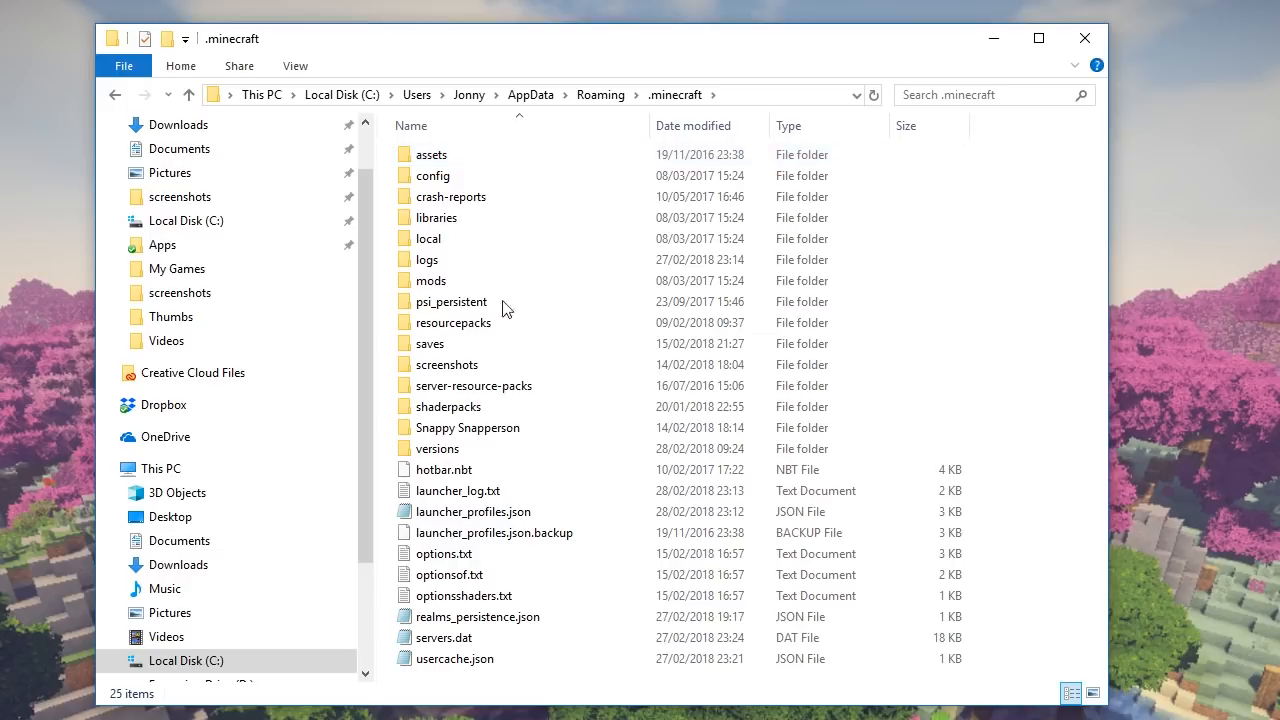
mouse_move(468, 428)
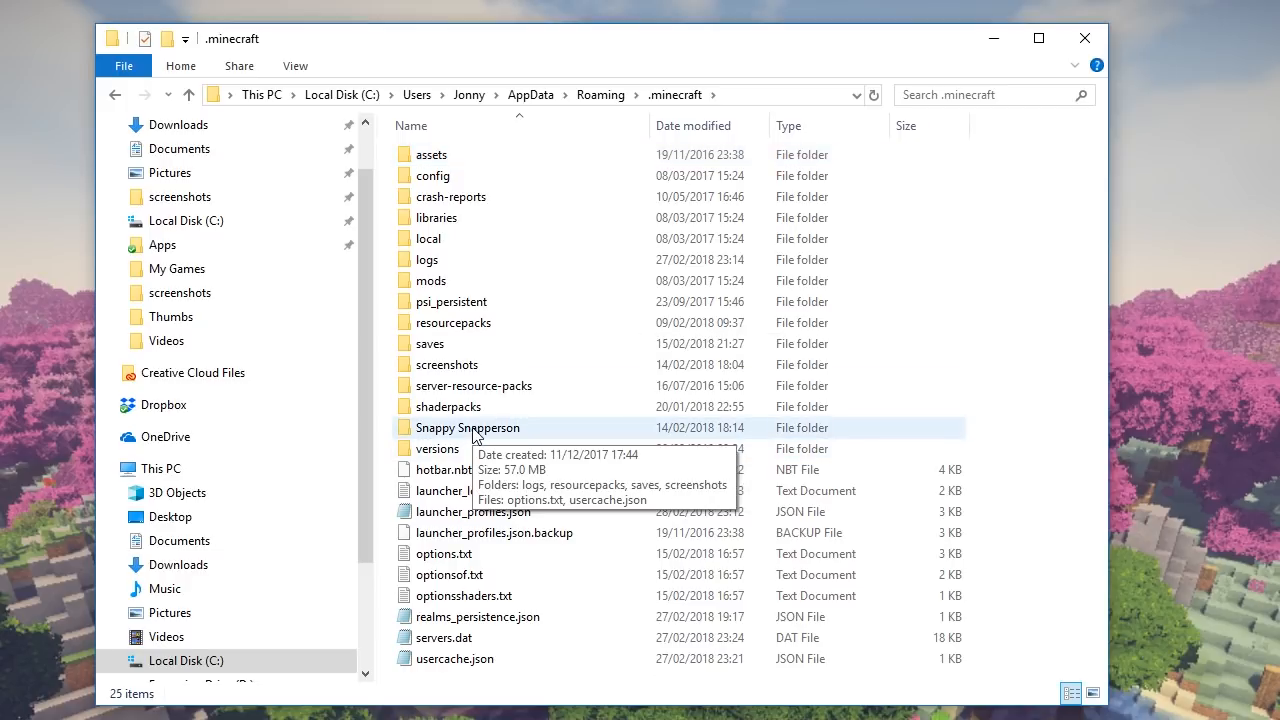
double_click(468, 428)
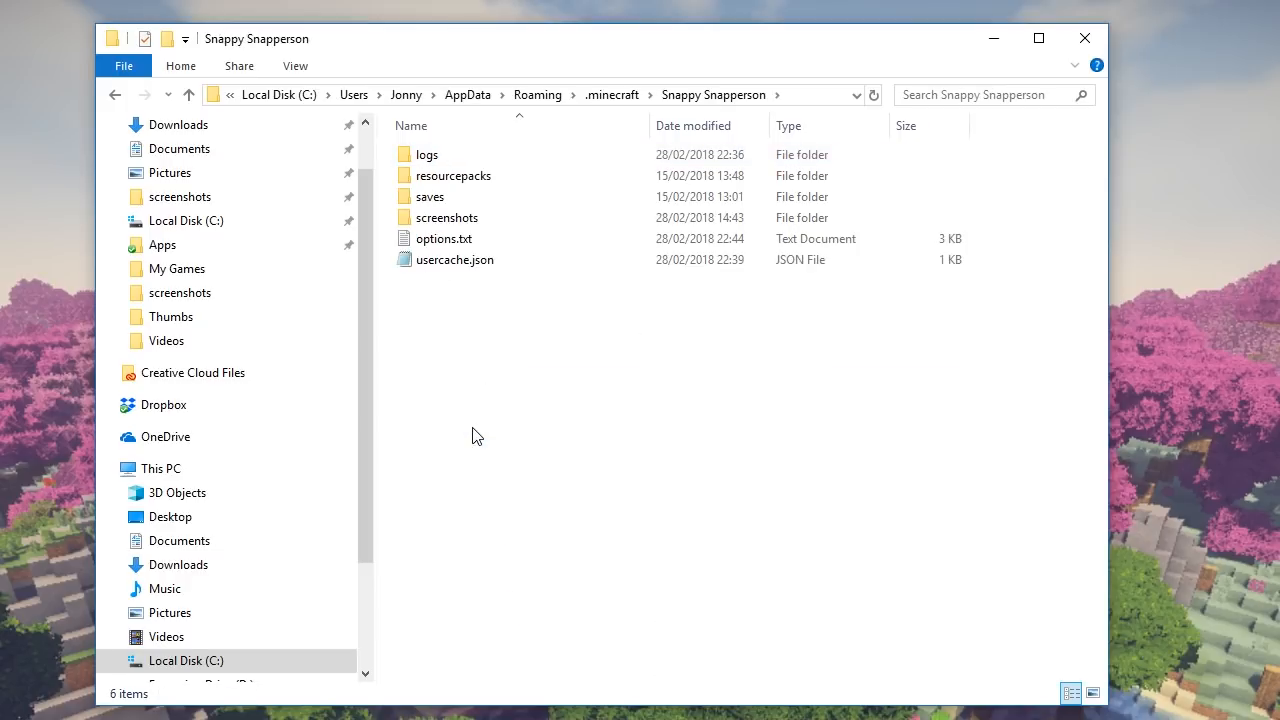
double_click(430, 196)
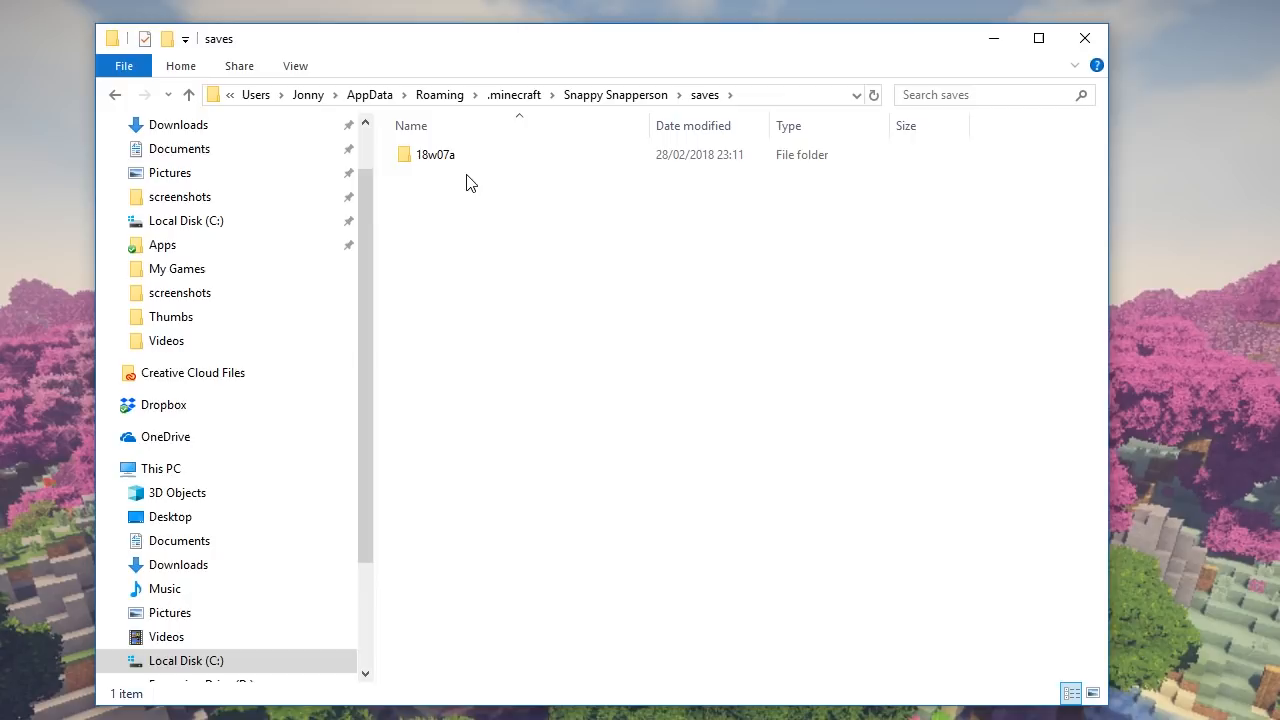
left_click(436, 154)
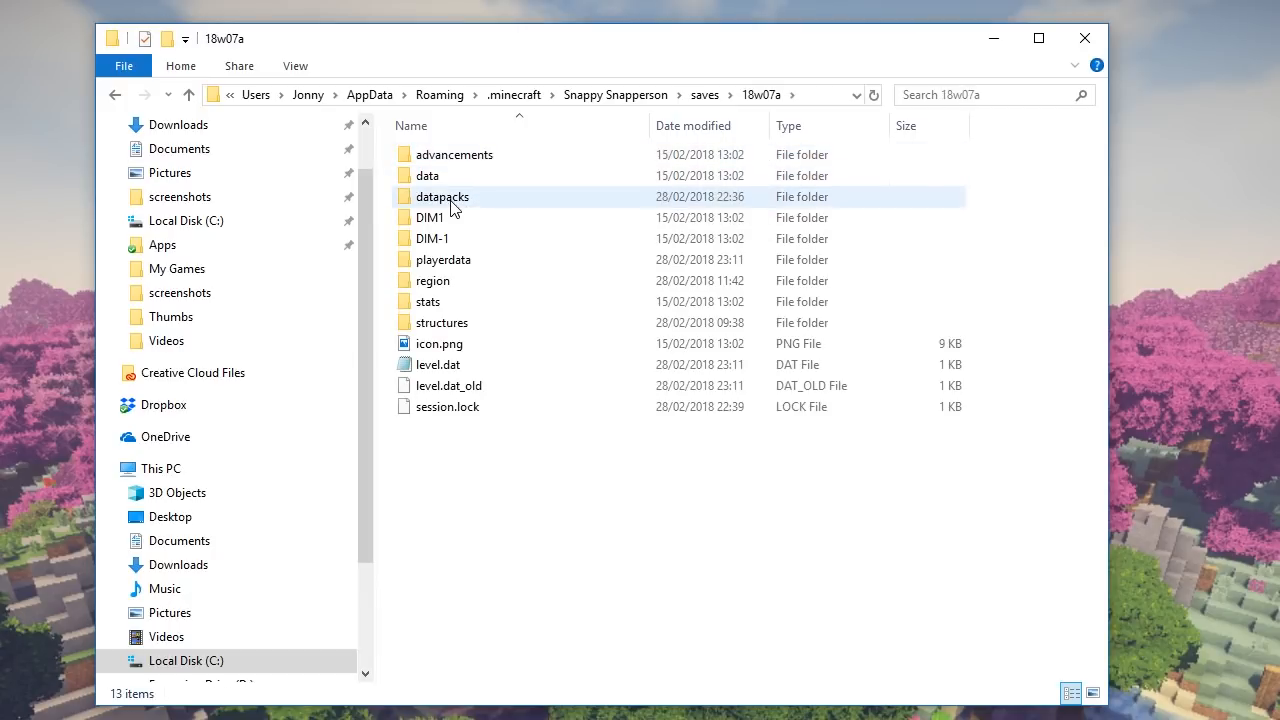
mouse_move(442, 196)
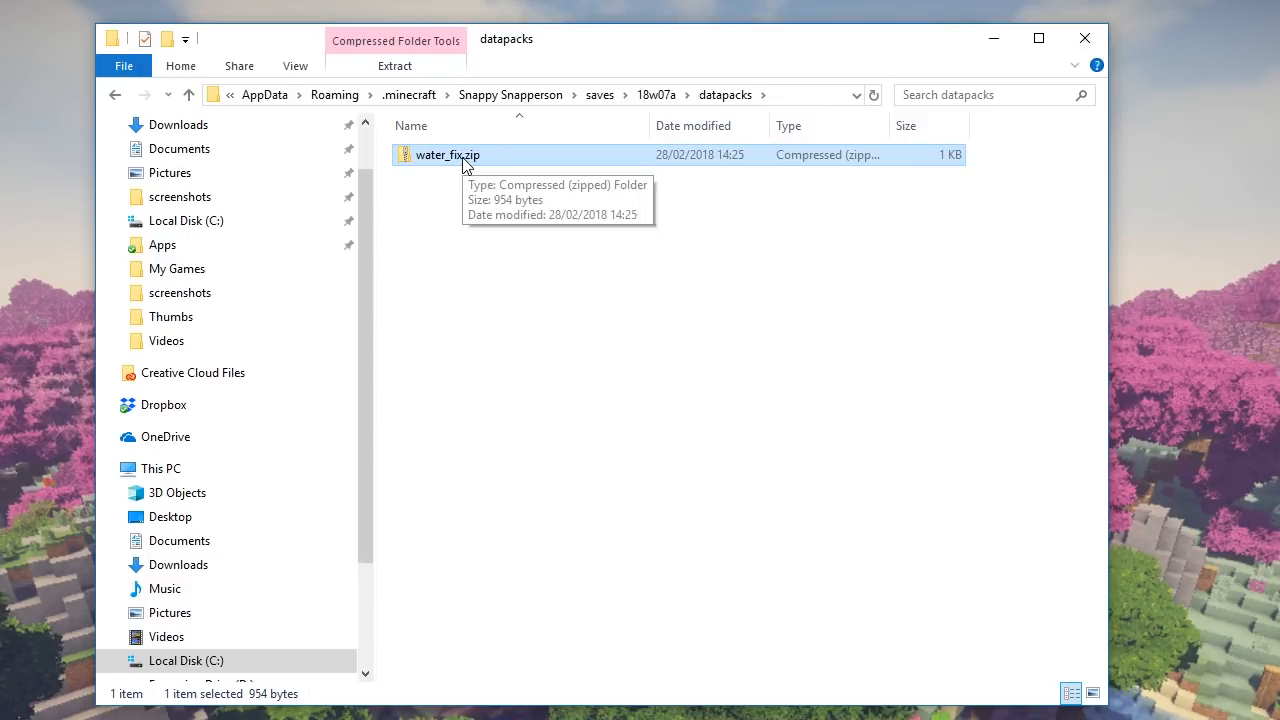
Look inside water_fix.zip and open its pack.mcmeta in Notepad
double_click(446, 154)
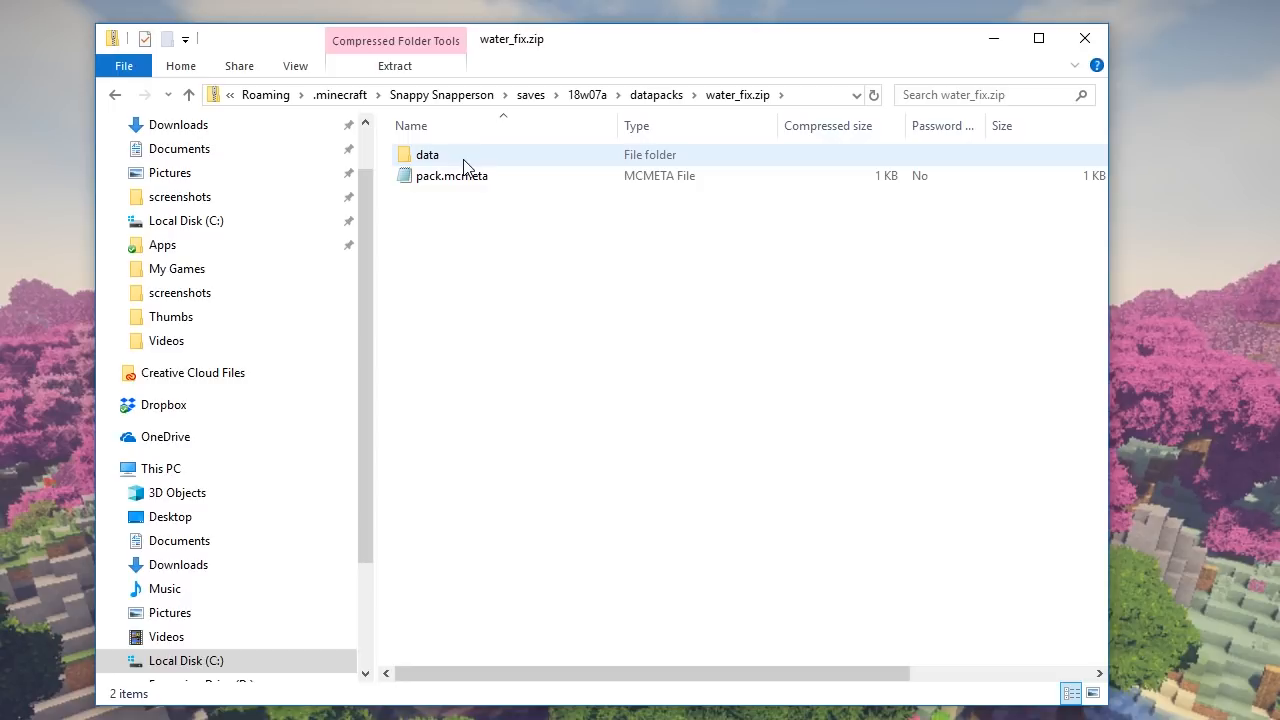
mouse_move(466, 168)
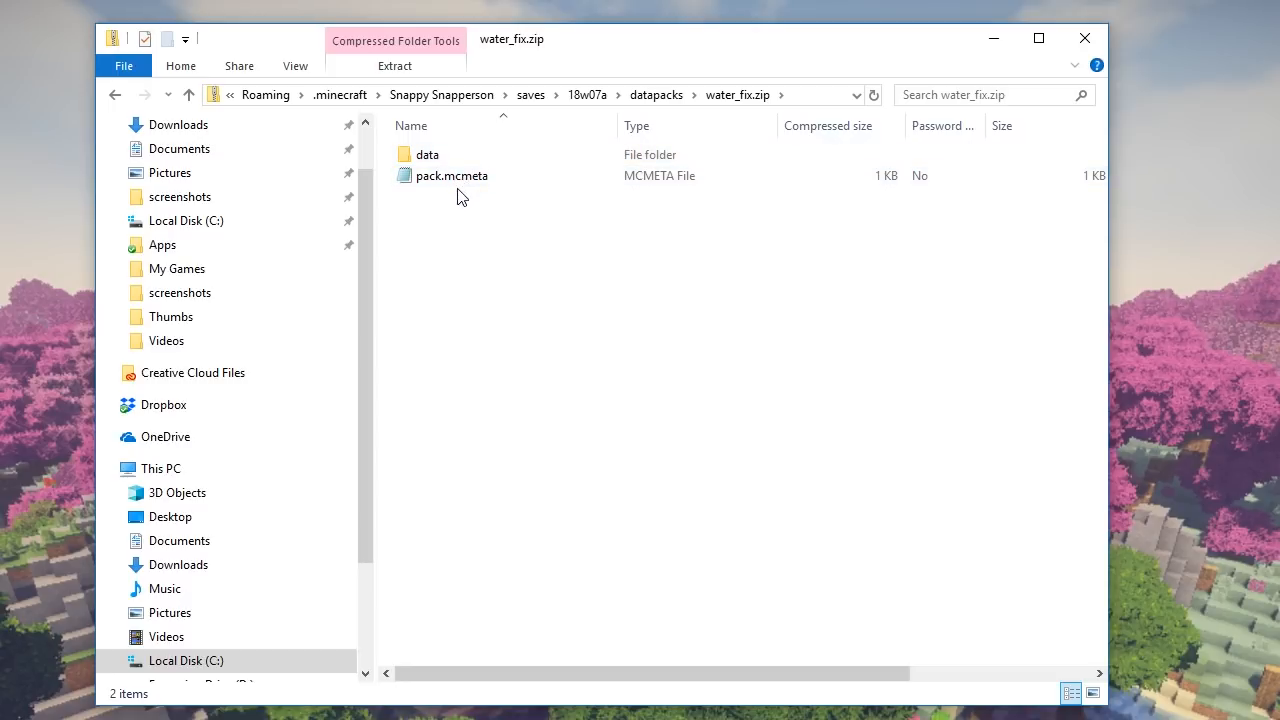
left_click(452, 176)
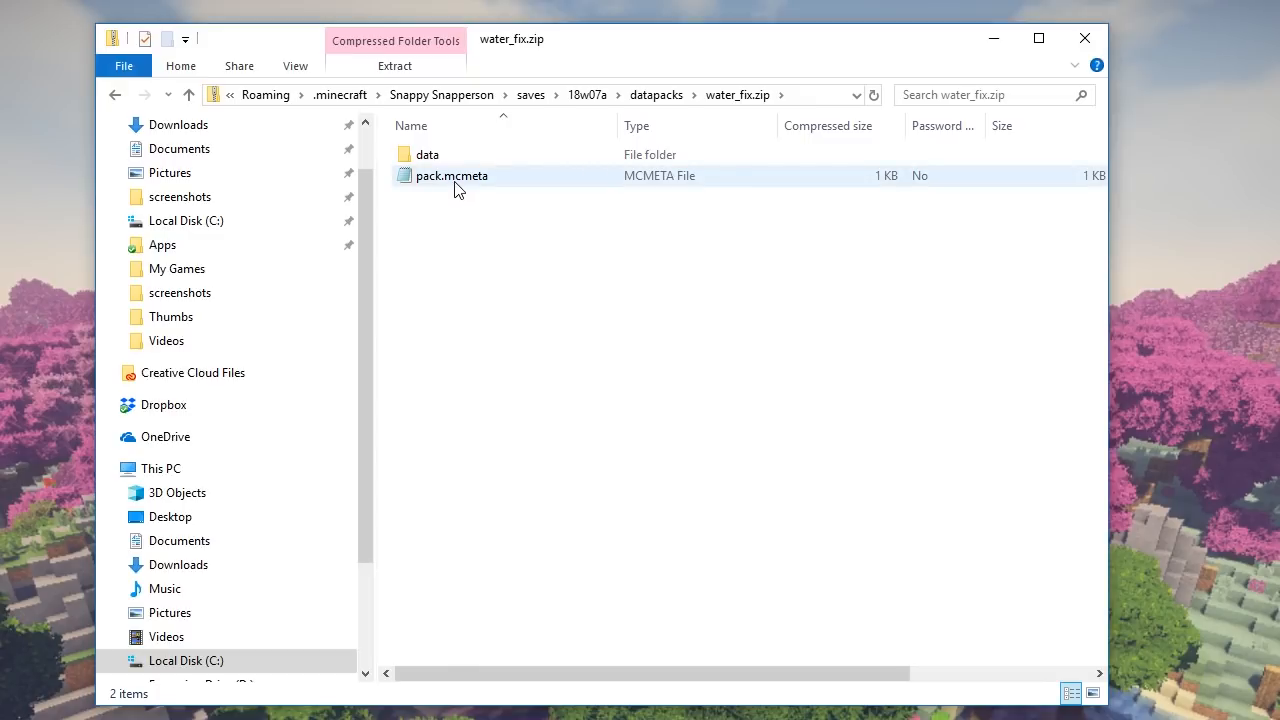
left_click(452, 176)
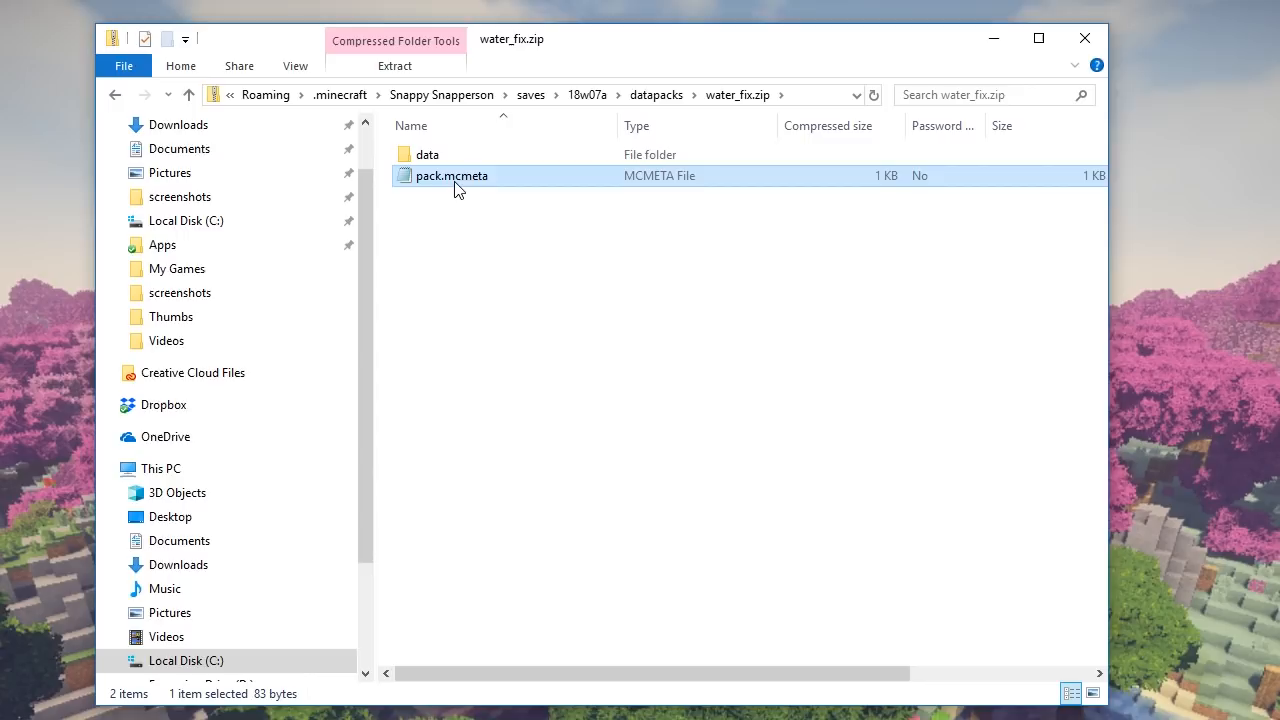
double_click(452, 176)
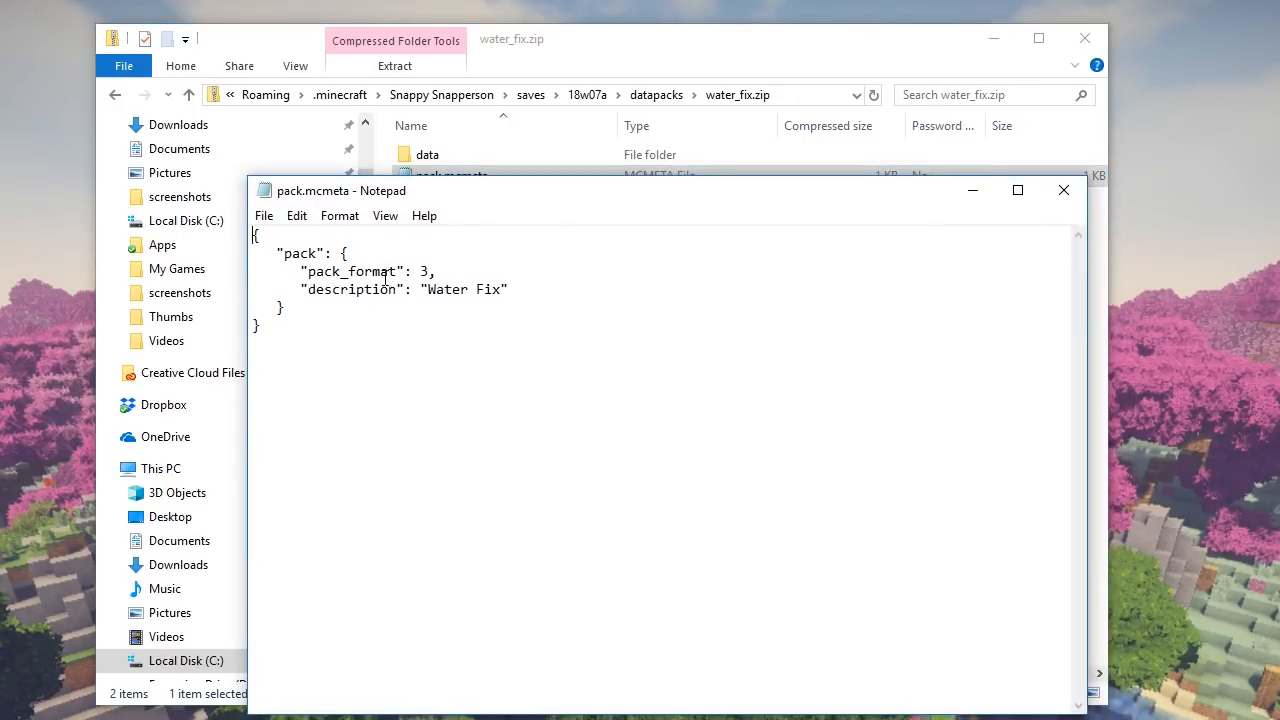
Highlight all of pack.mcmeta to review pack_format 3 and the "Water Fix" description
key("ctrl+a")
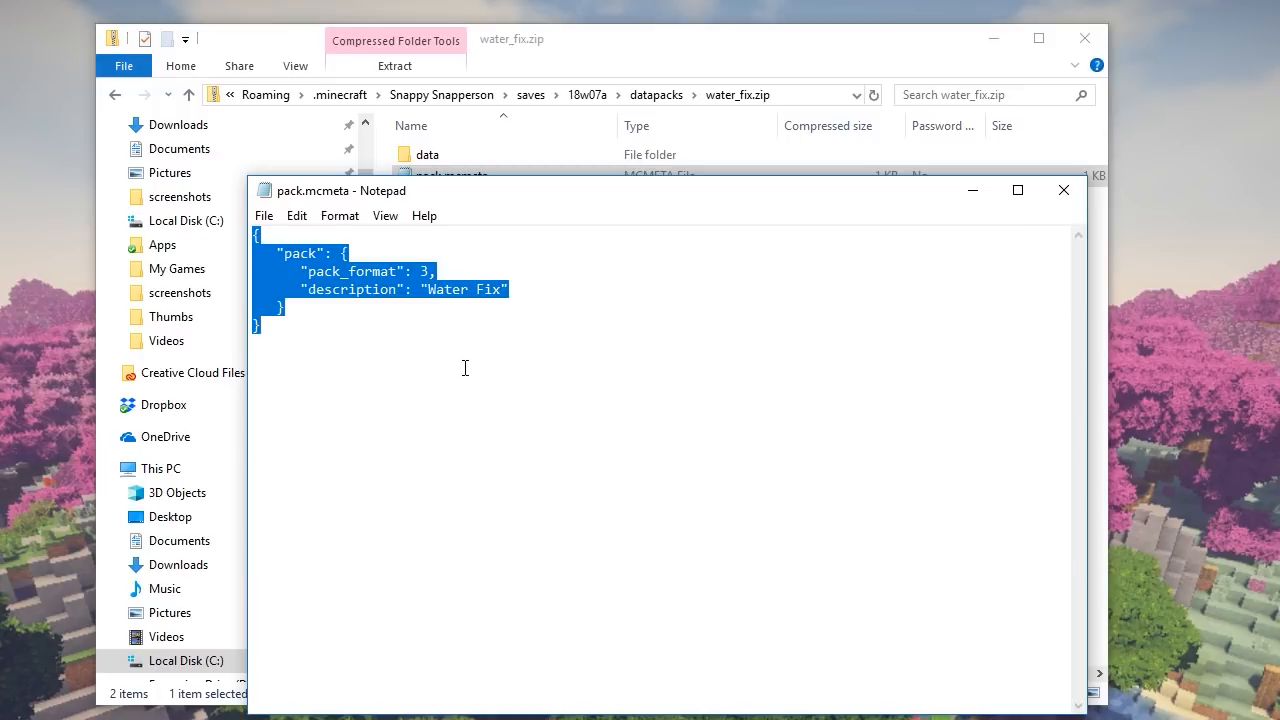
left_click(460, 366)
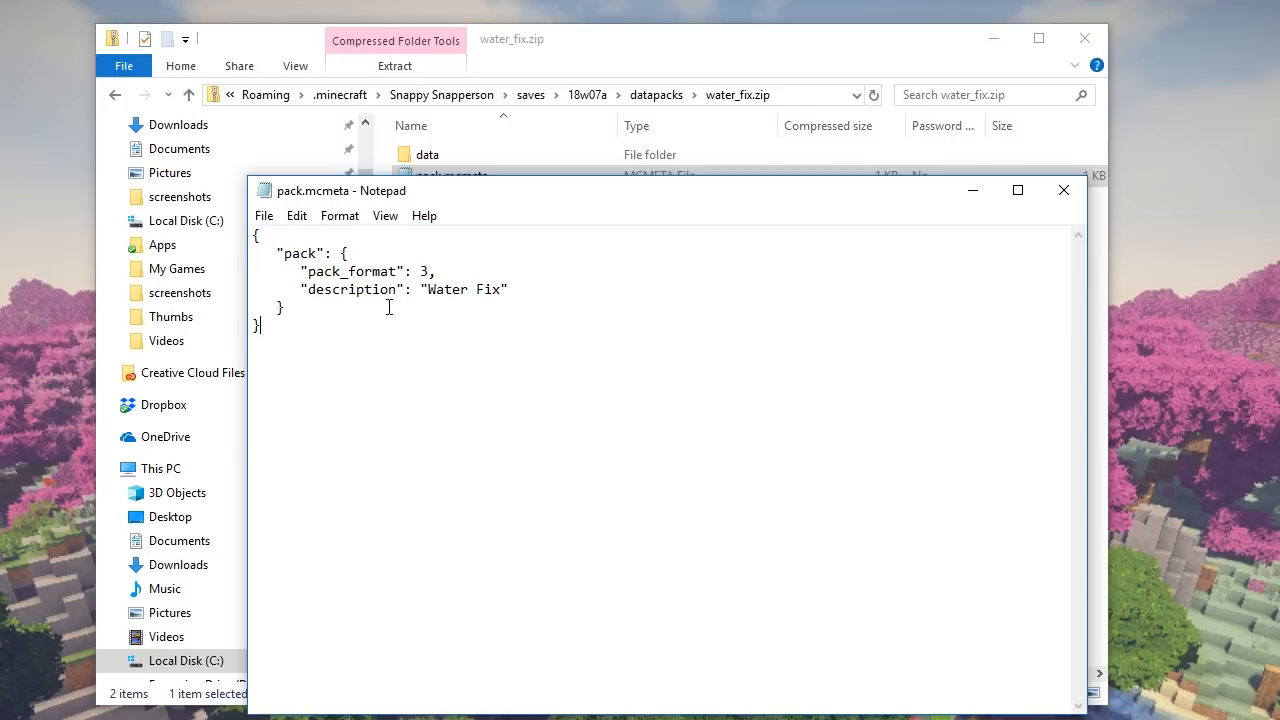
mouse_move(396, 316)
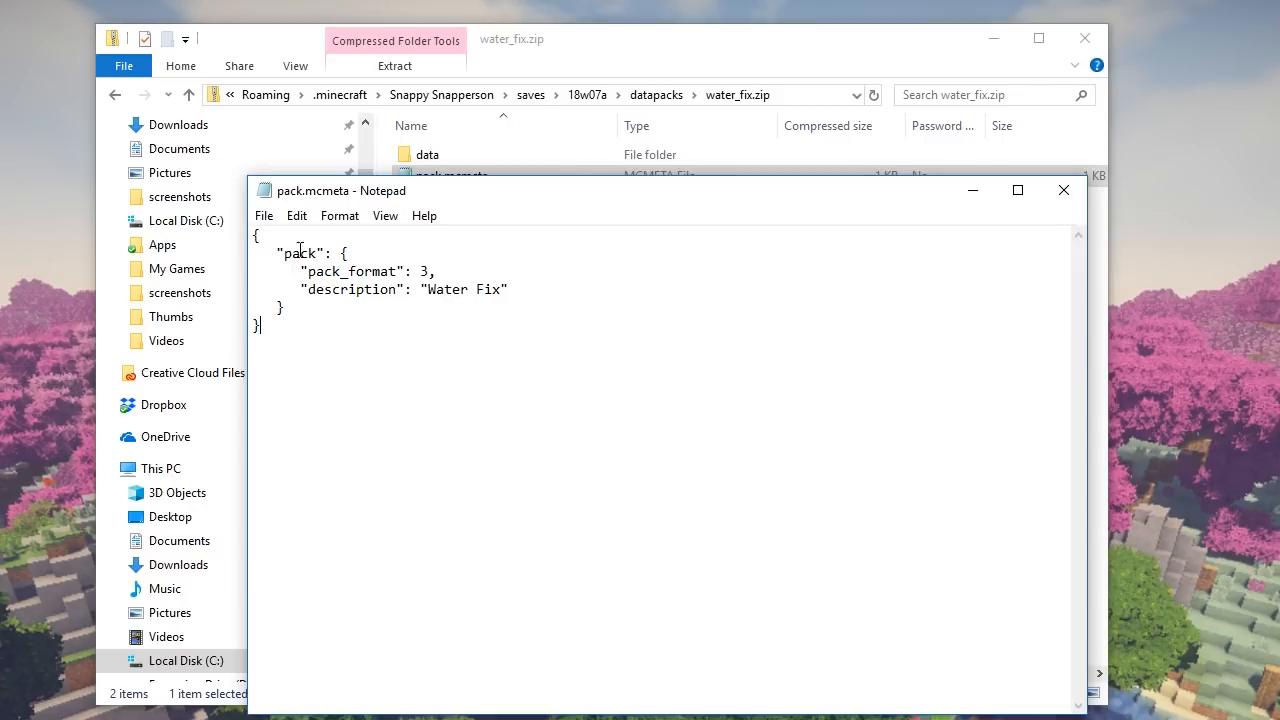
mouse_move(406, 266)
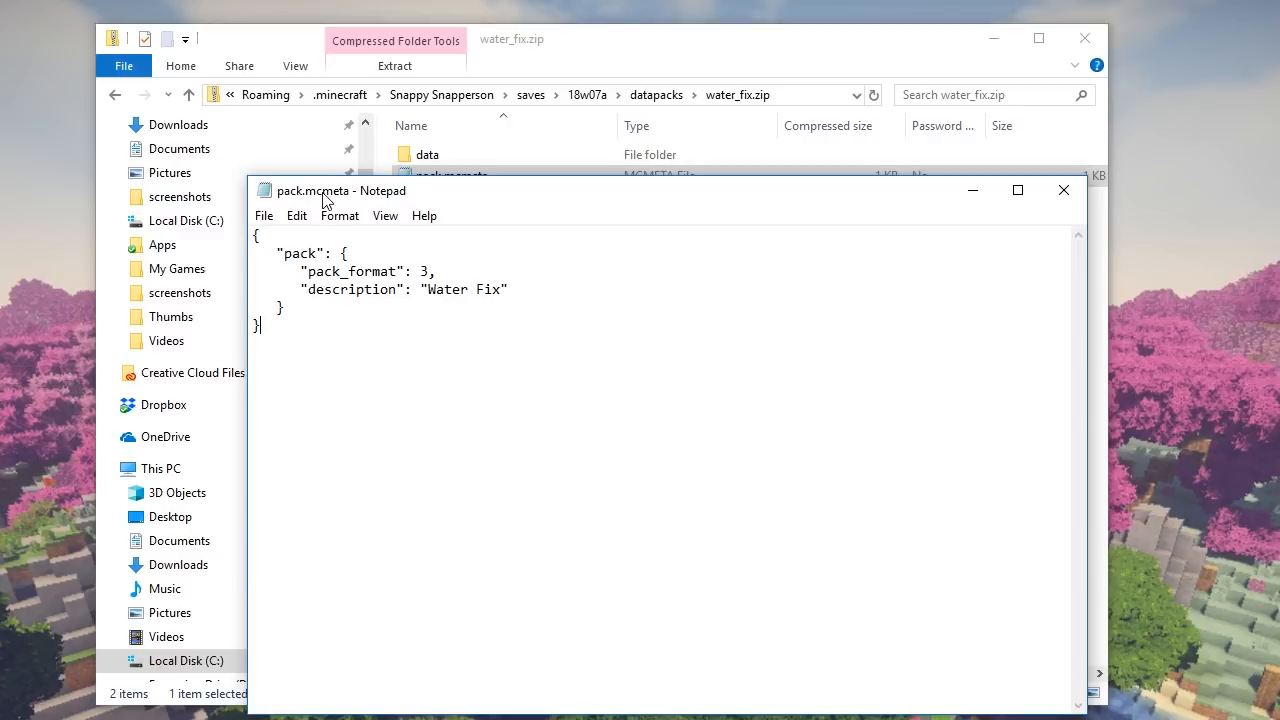
mouse_move(1072, 202)
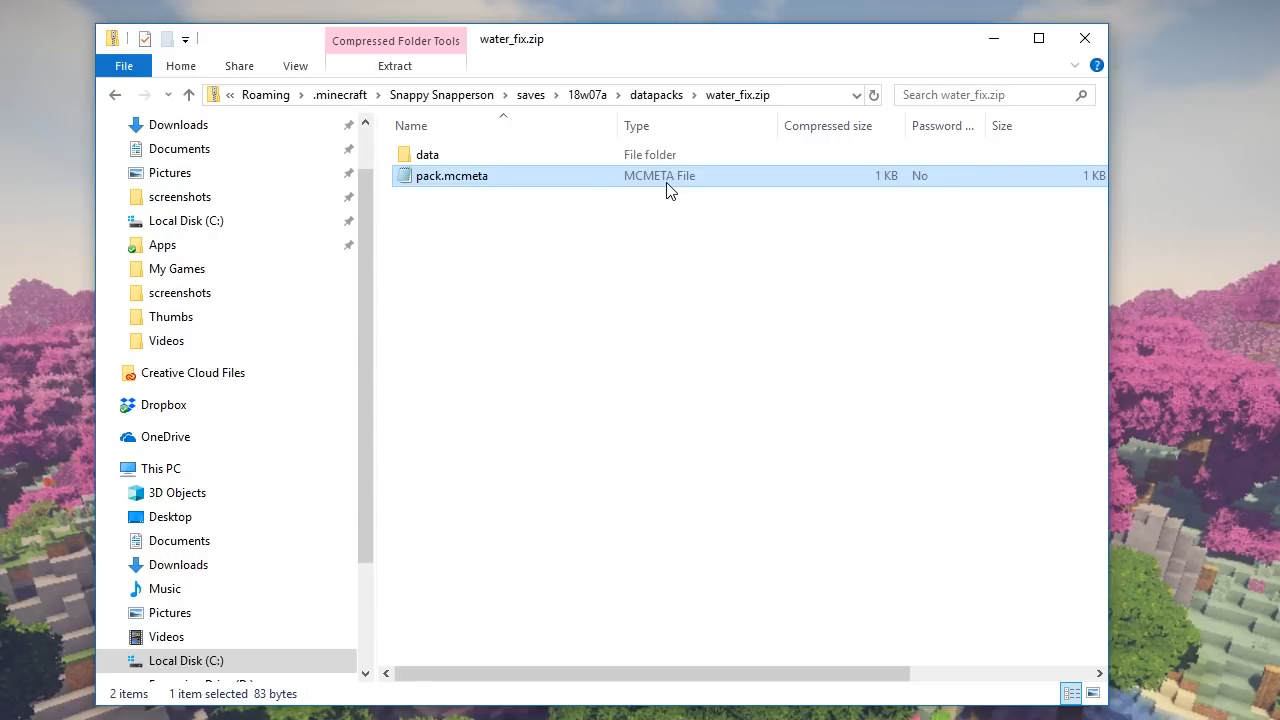
mouse_move(740, 104)
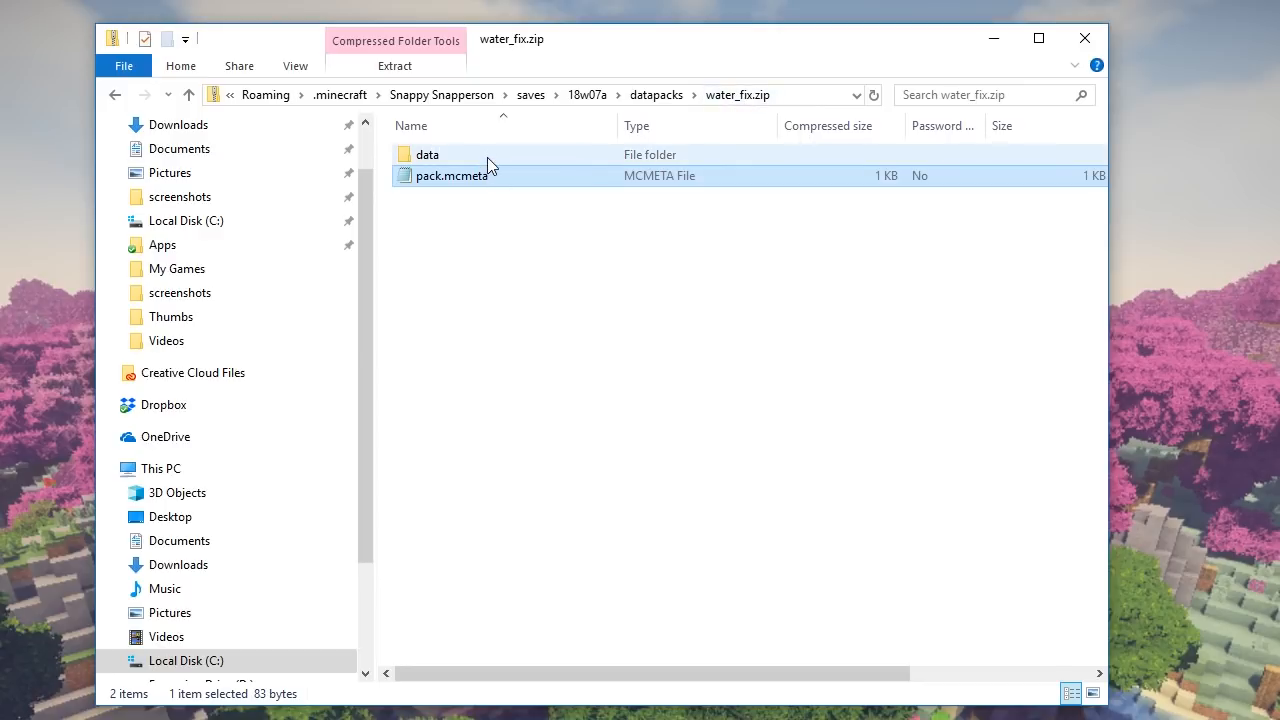
Follow data/minecraft/tags/blocks inside the zip and open water_hacked.json in Notepad
double_click(428, 154)
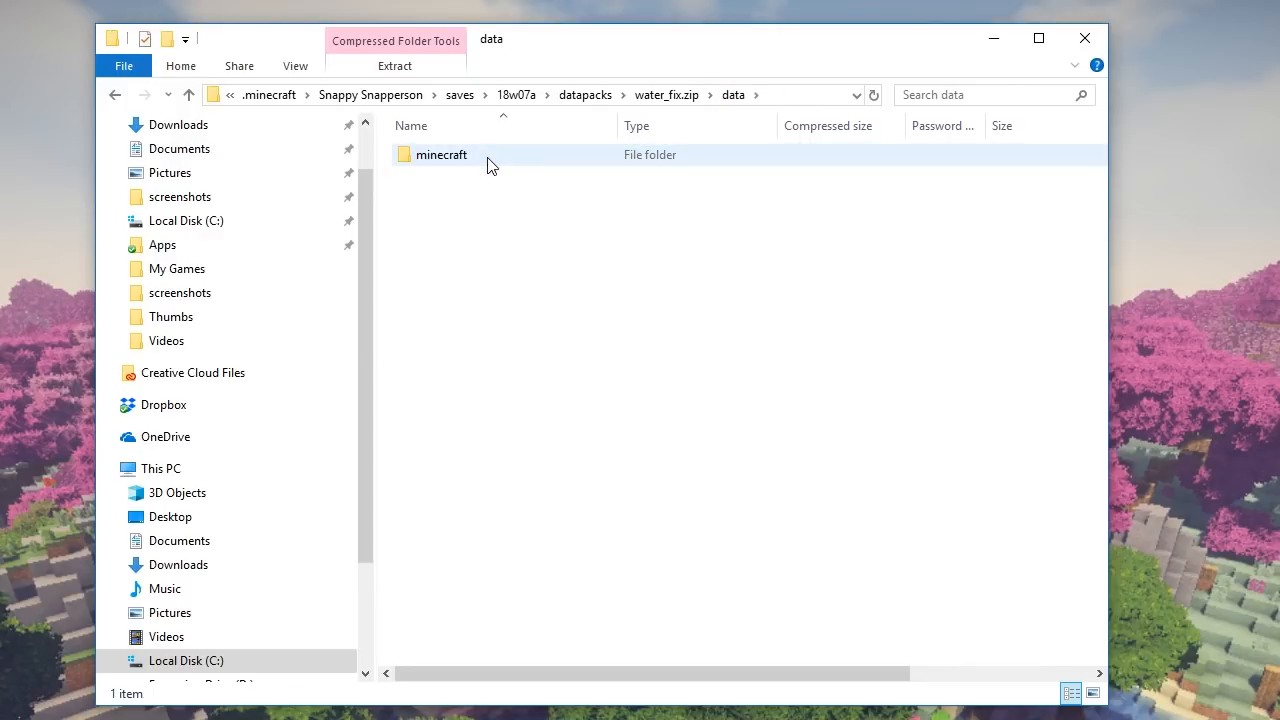
left_click(440, 154)
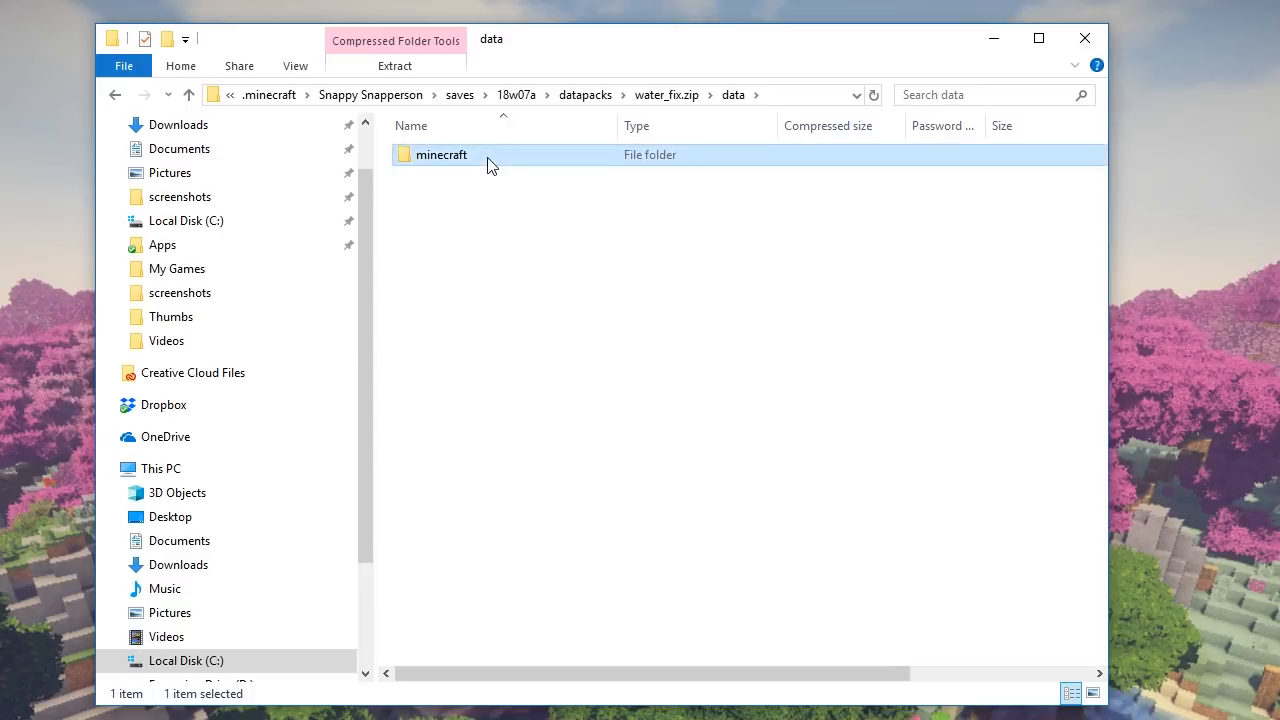
double_click(440, 154)
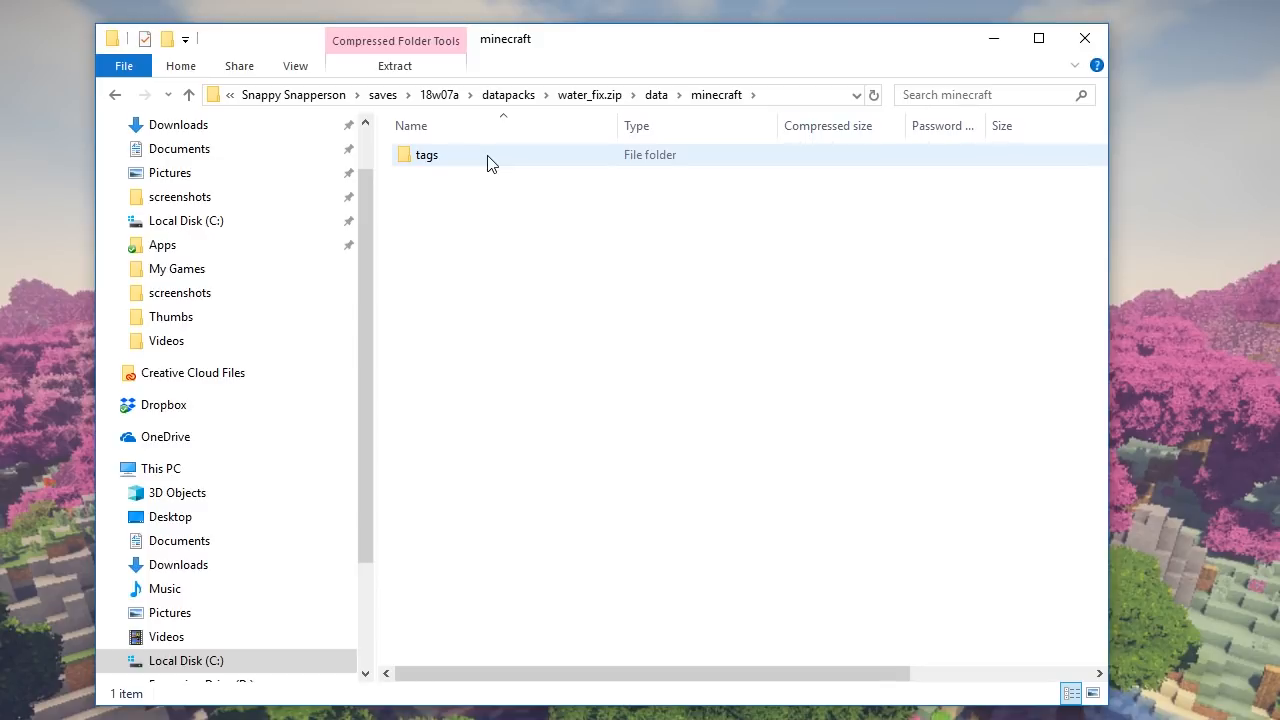
double_click(428, 154)
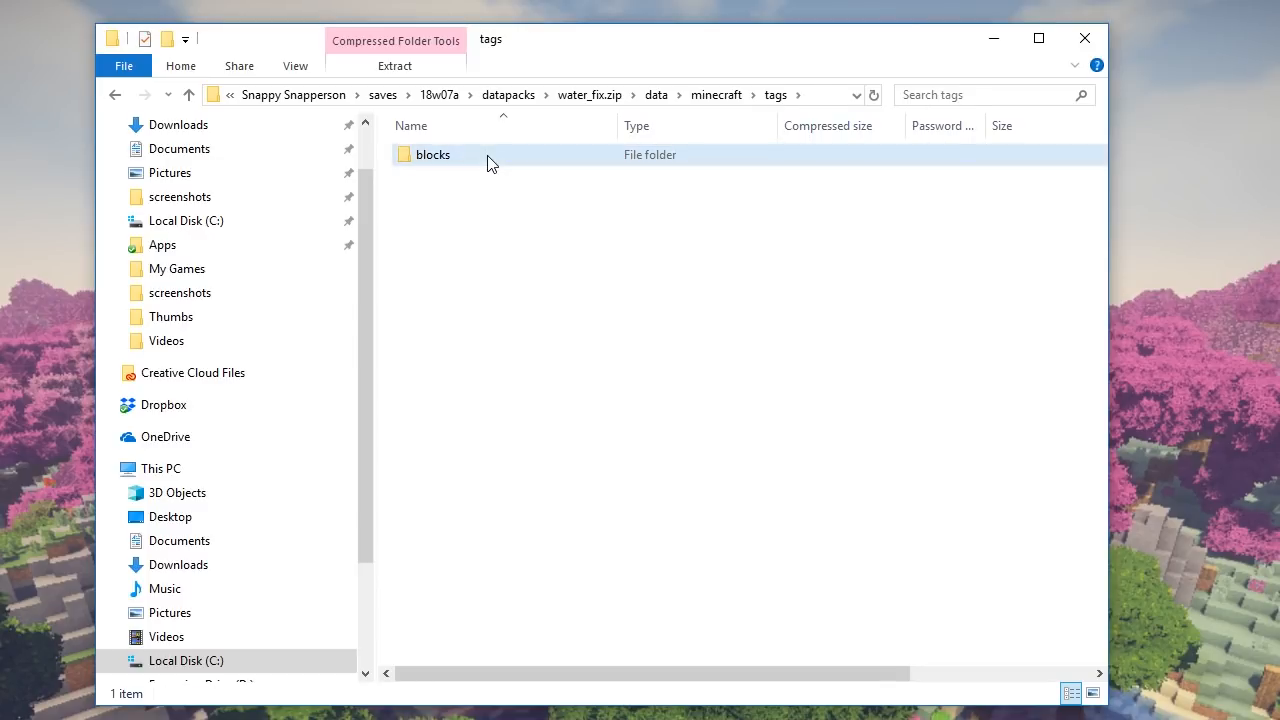
double_click(432, 154)
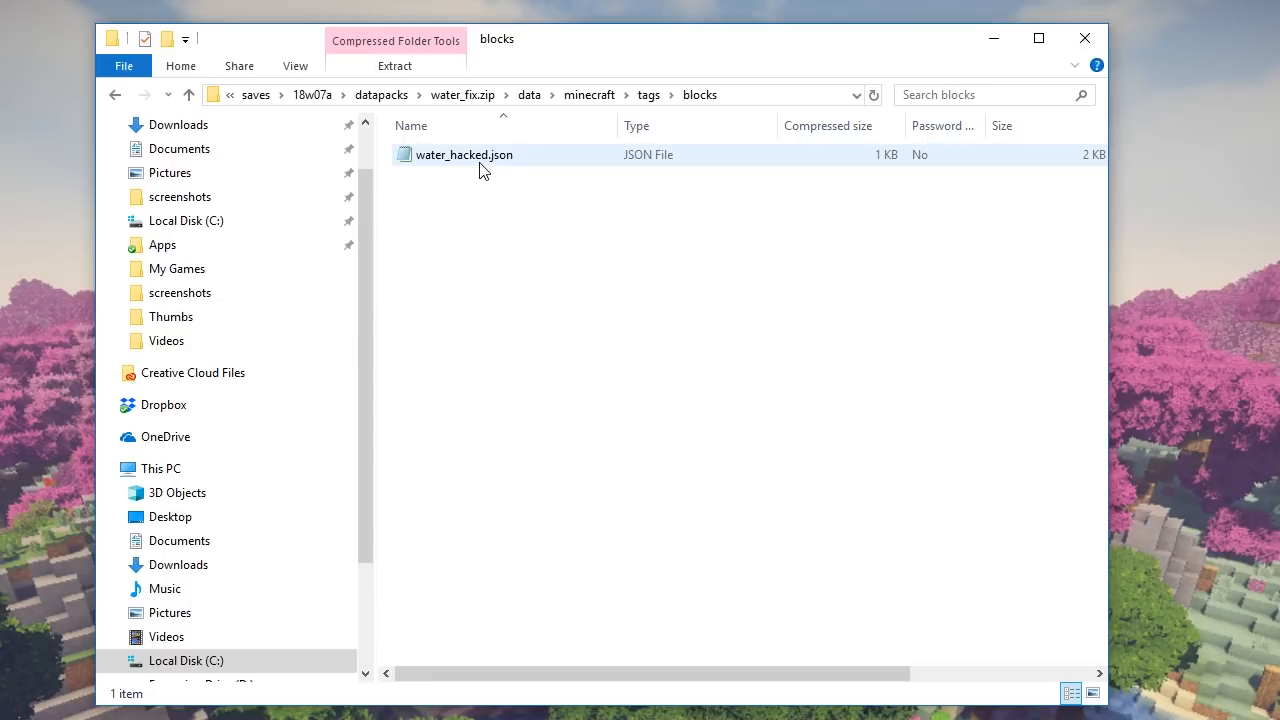
double_click(464, 154)
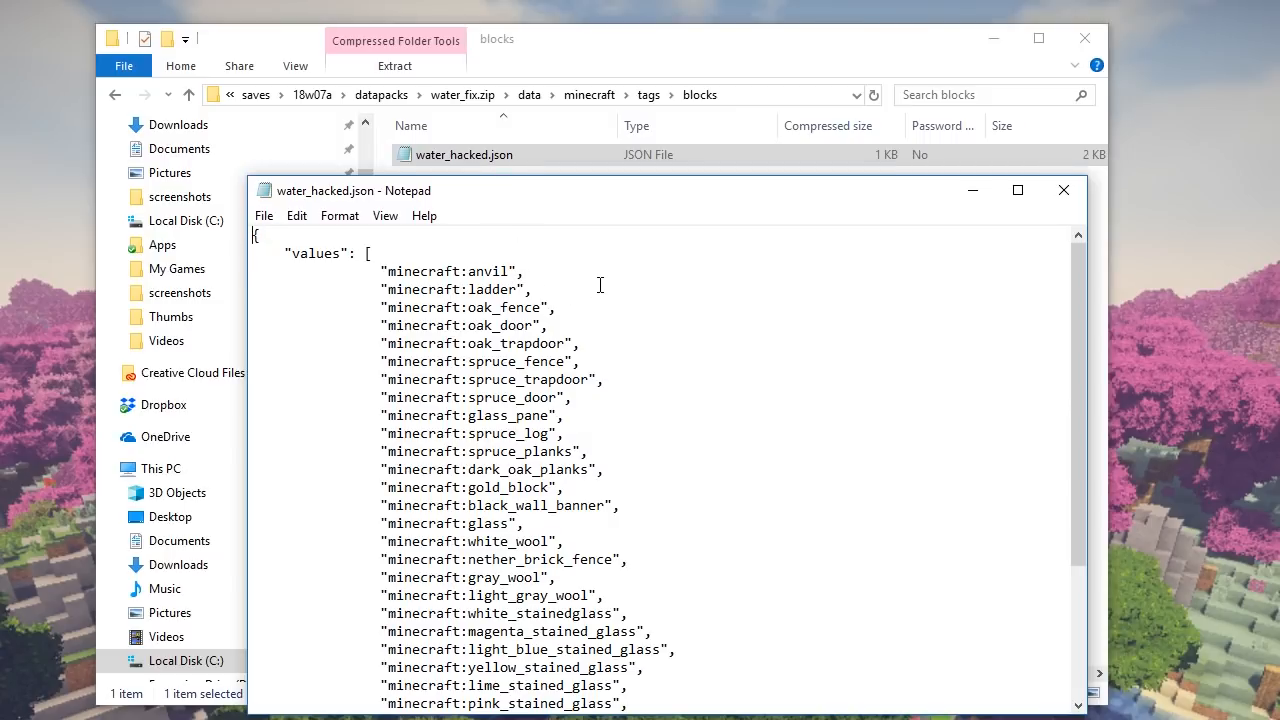
Review the water_hacked.json block values, including the stained glass entries
left_click(464, 154)
type("_")
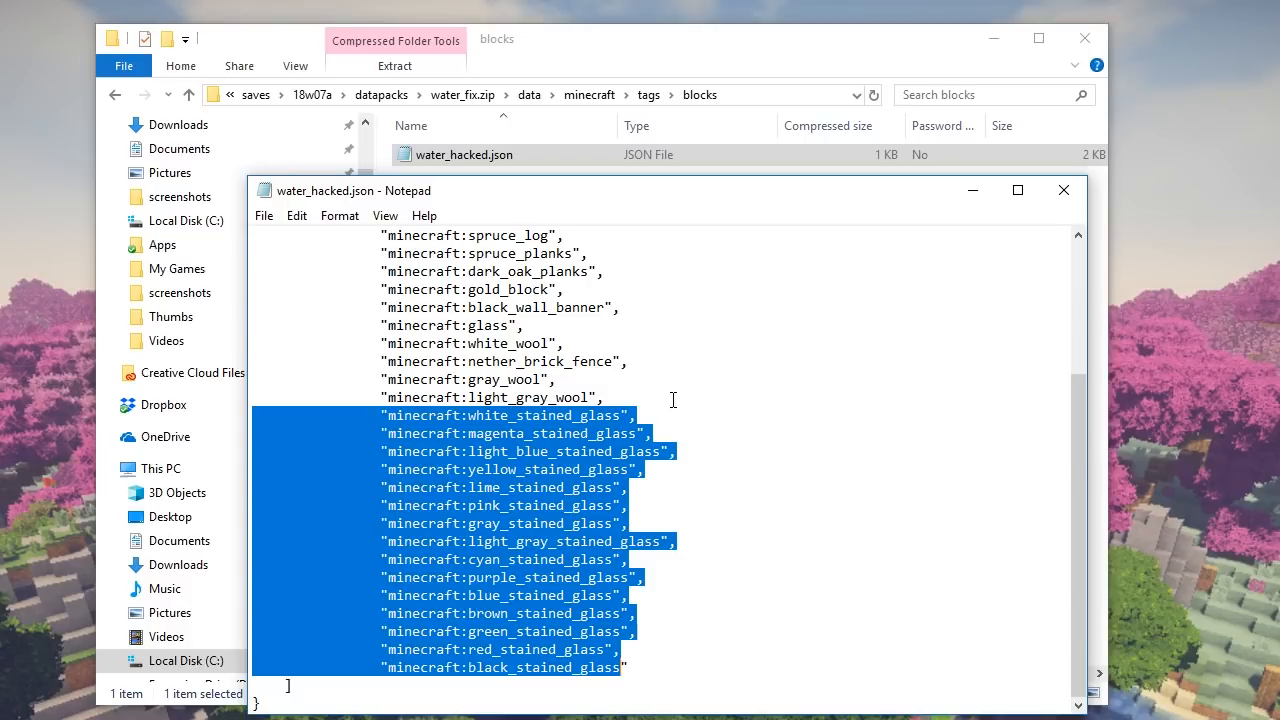
left_click(534, 468)
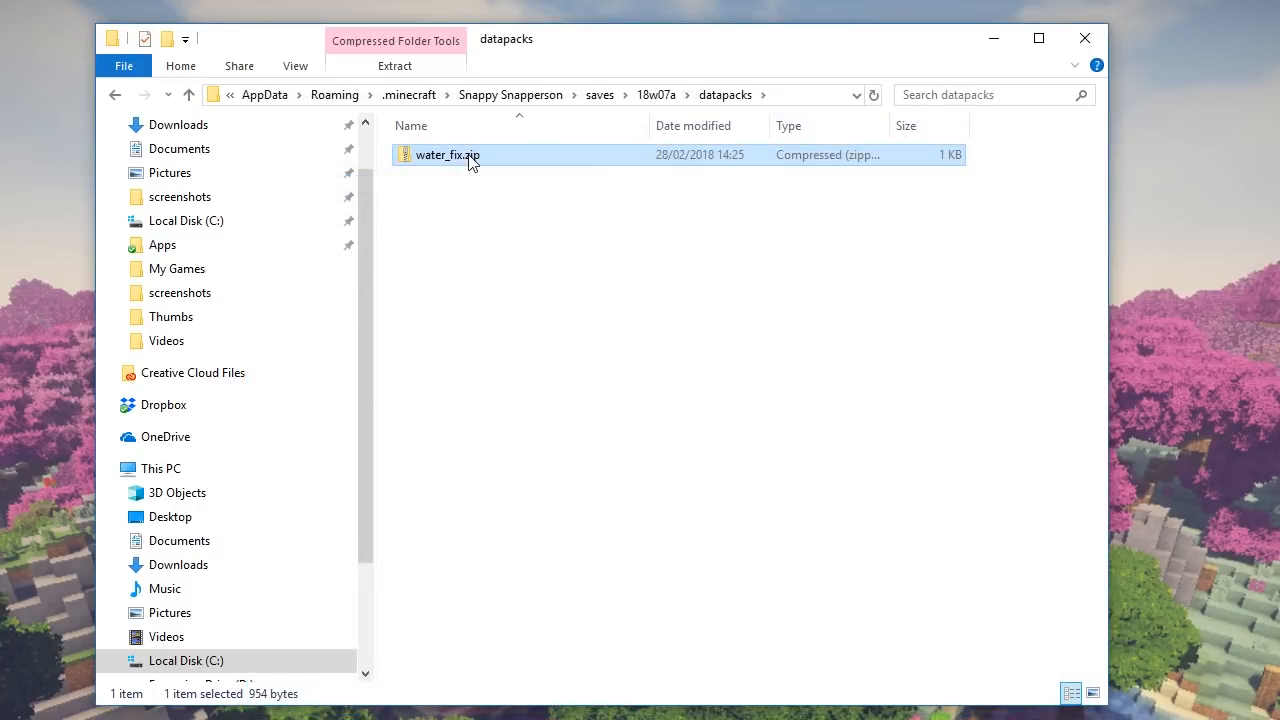
Extract the old water_fix.zip and enter the extracted water_fix folder
right_click(446, 154)
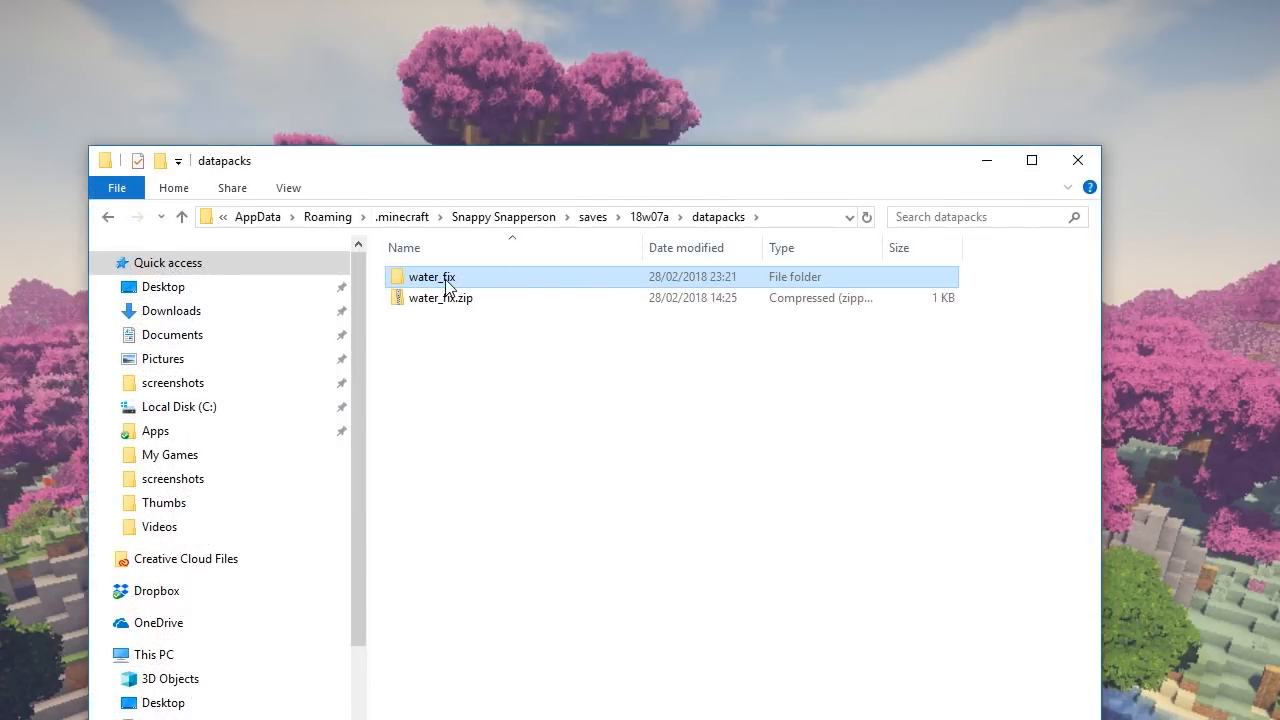
mouse_move(432, 276)
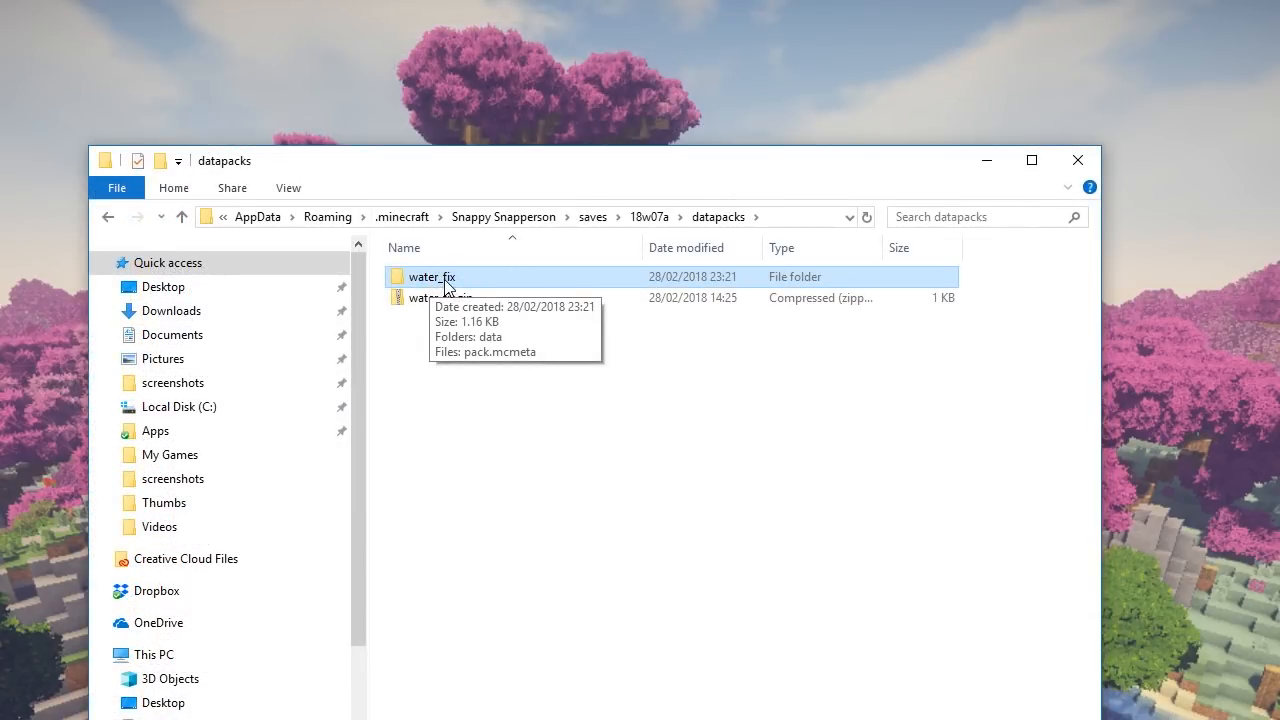
double_click(432, 276)
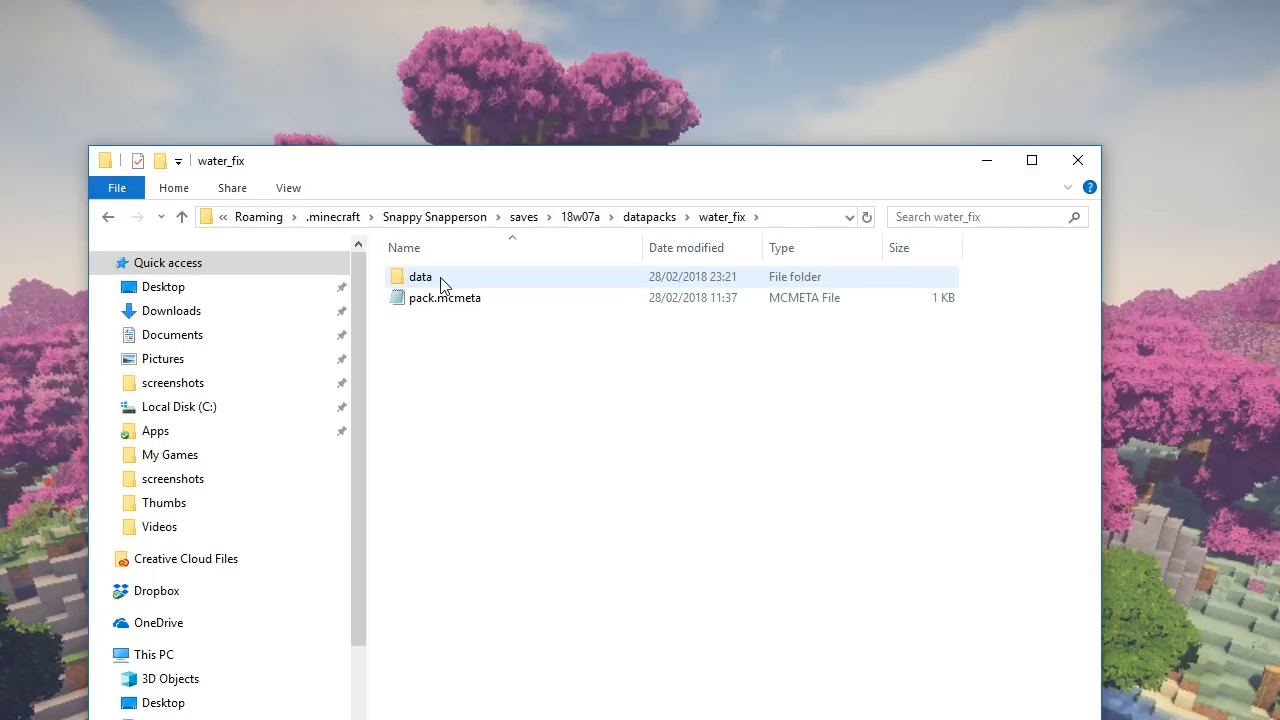
mouse_move(456, 302)
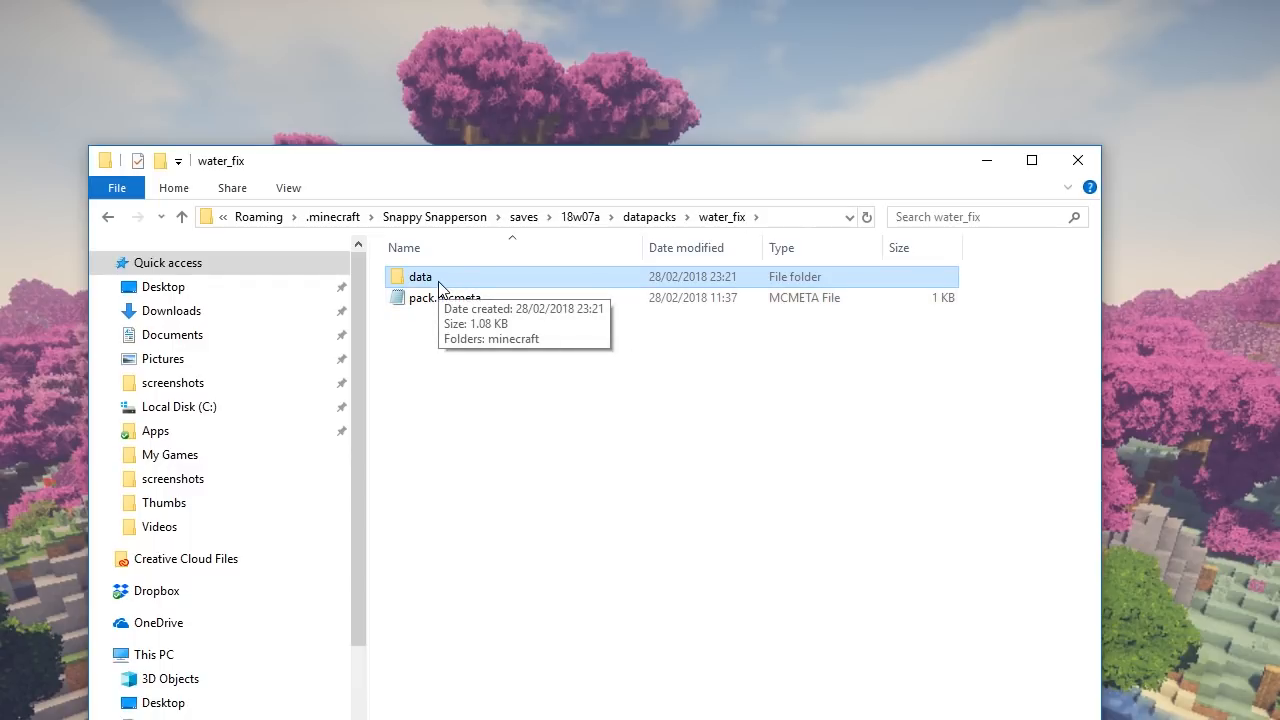
Compress data and pack.mcmeta into a new water_fix.zip and move it into datapacks
left_click(444, 296)
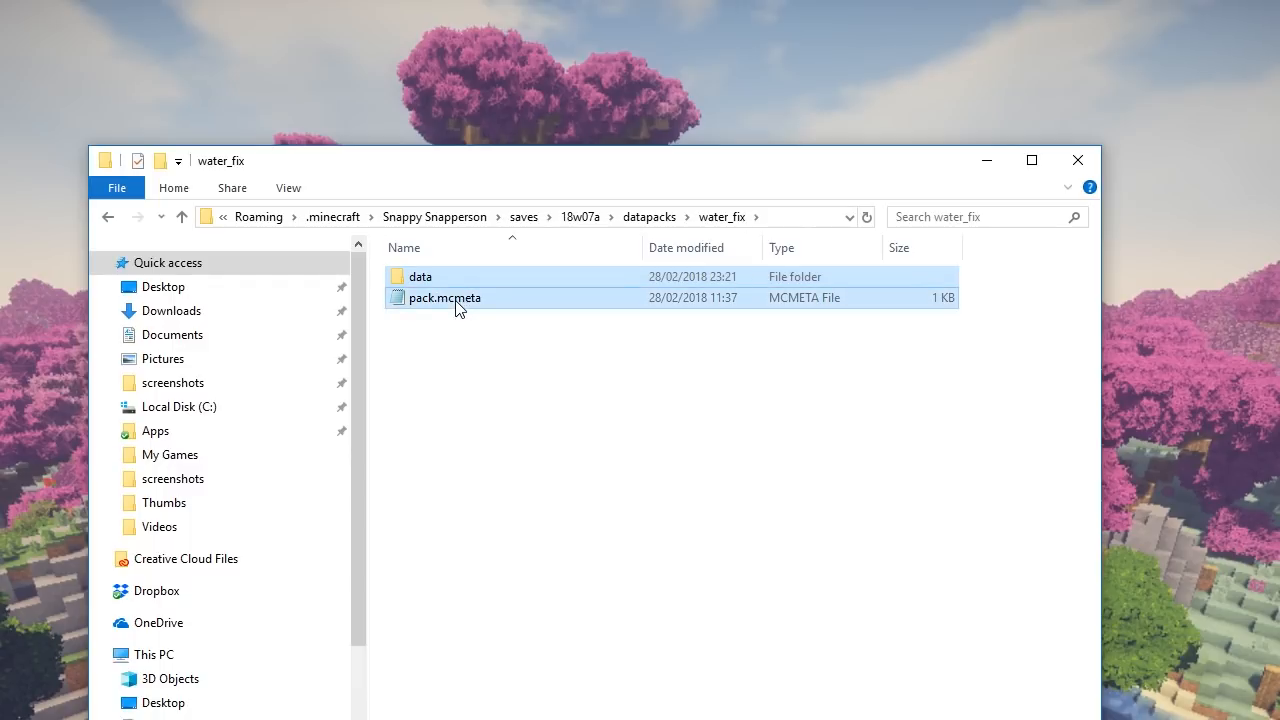
right_click(444, 296)
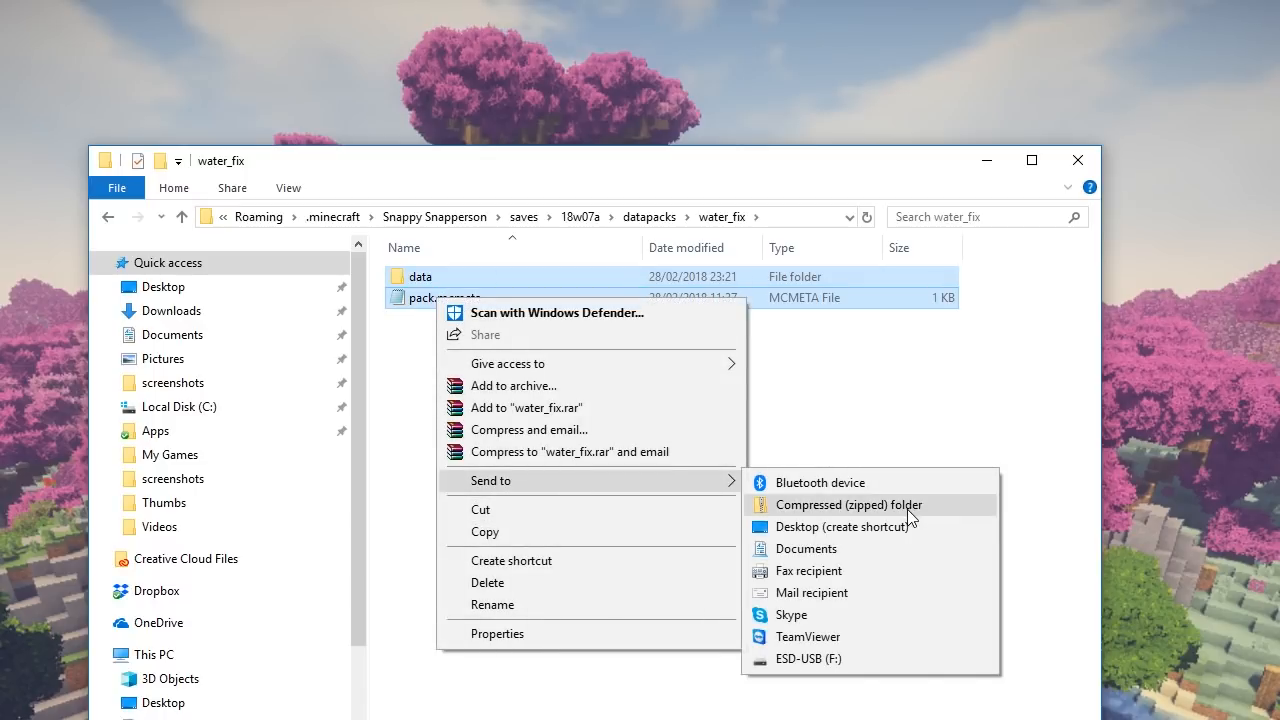
left_click(848, 504)
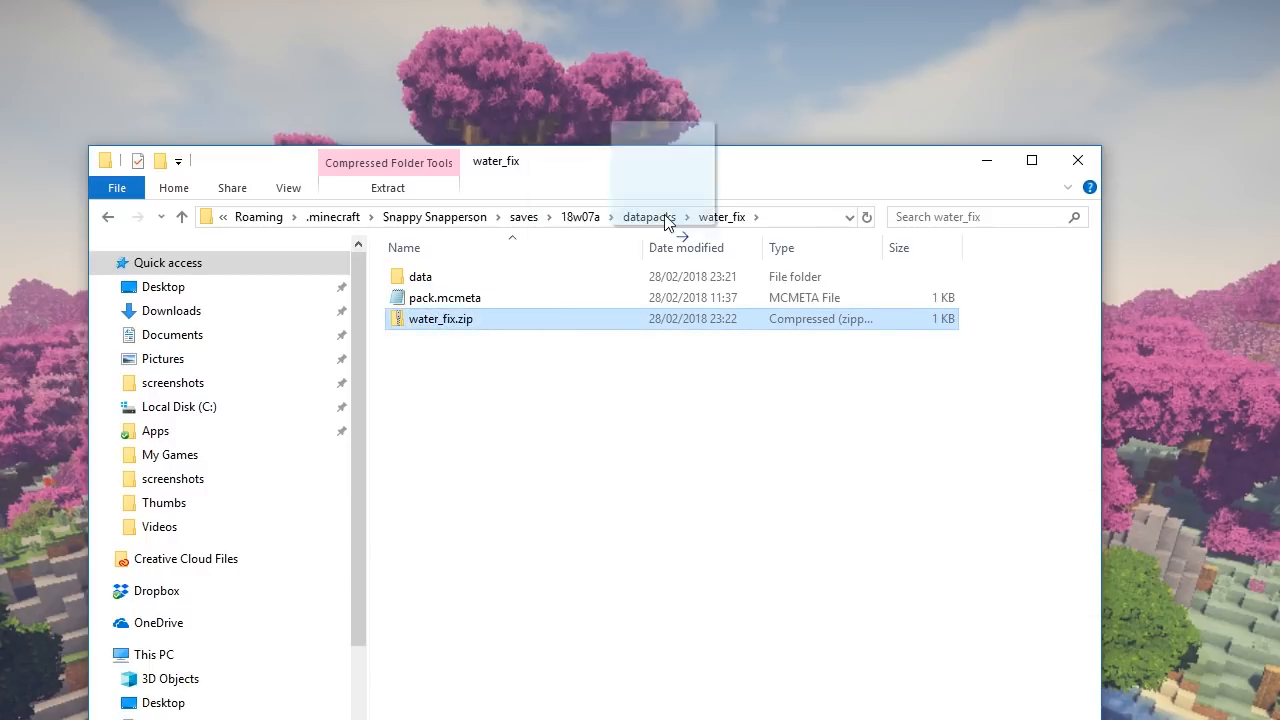
left_click(648, 216)
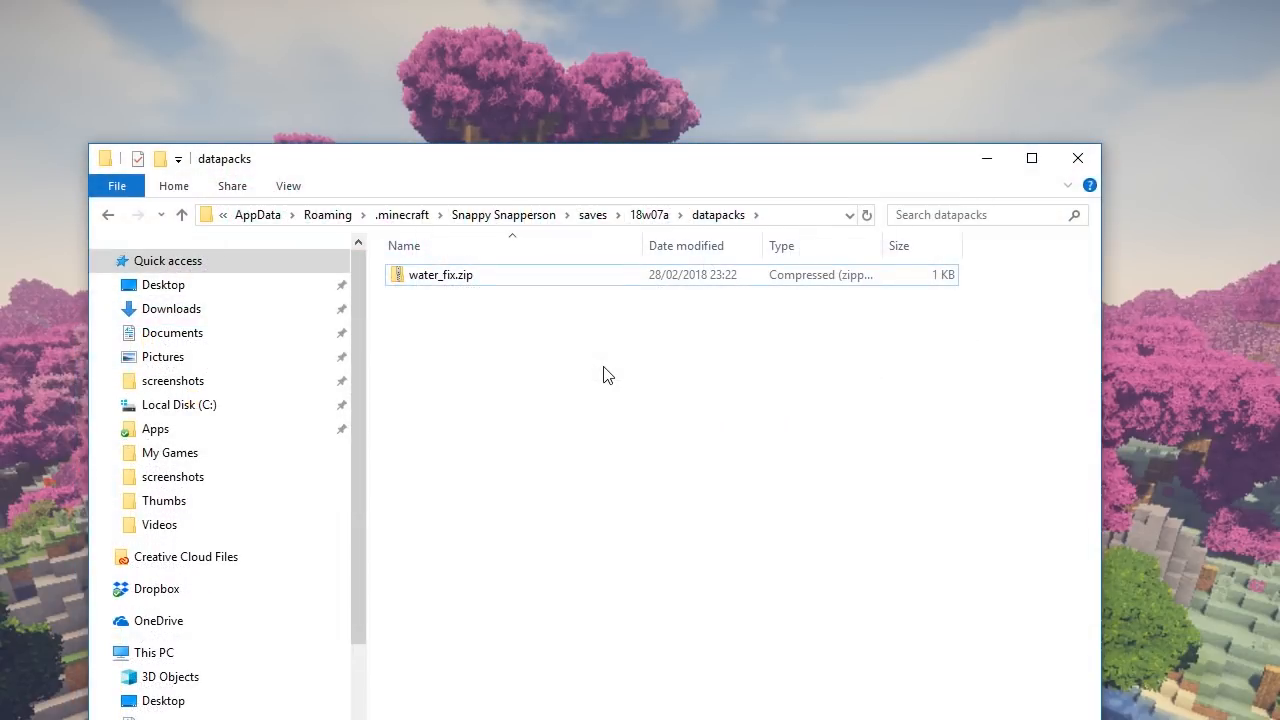
Inspect the new water_fix.zip, confirming it holds the data folder and pack.mcmeta
left_click(440, 276)
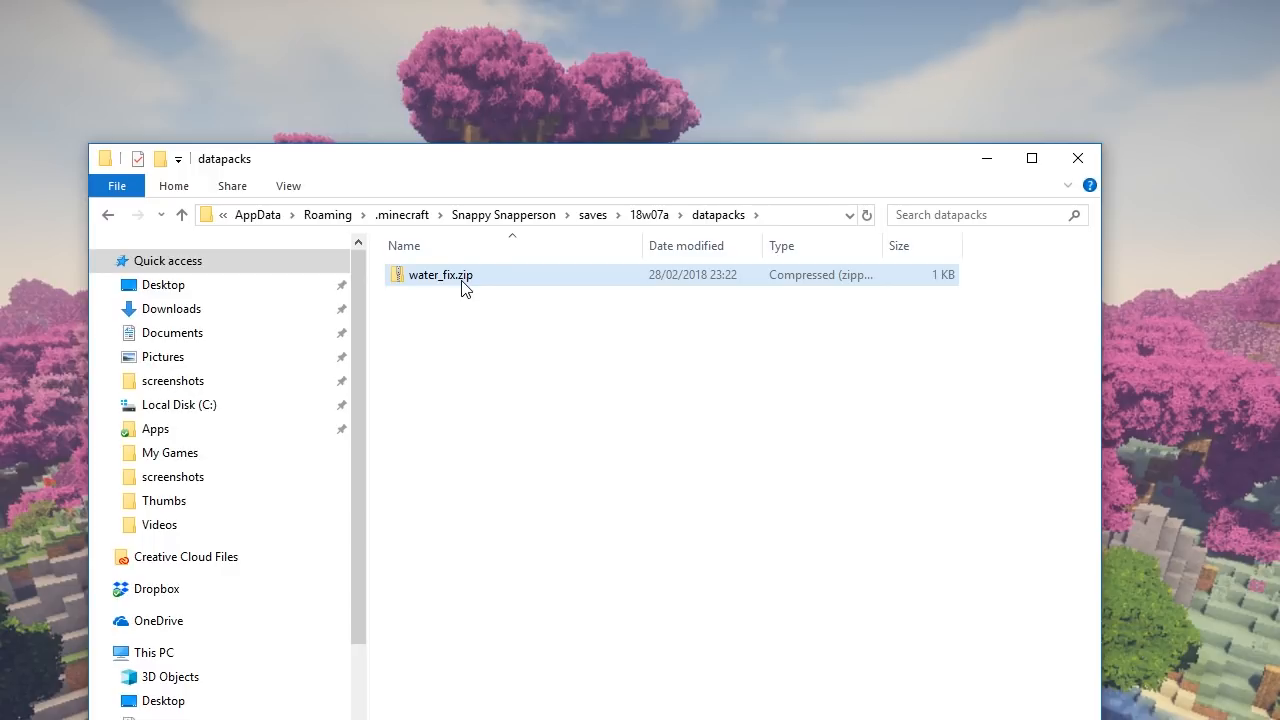
left_click(440, 276)
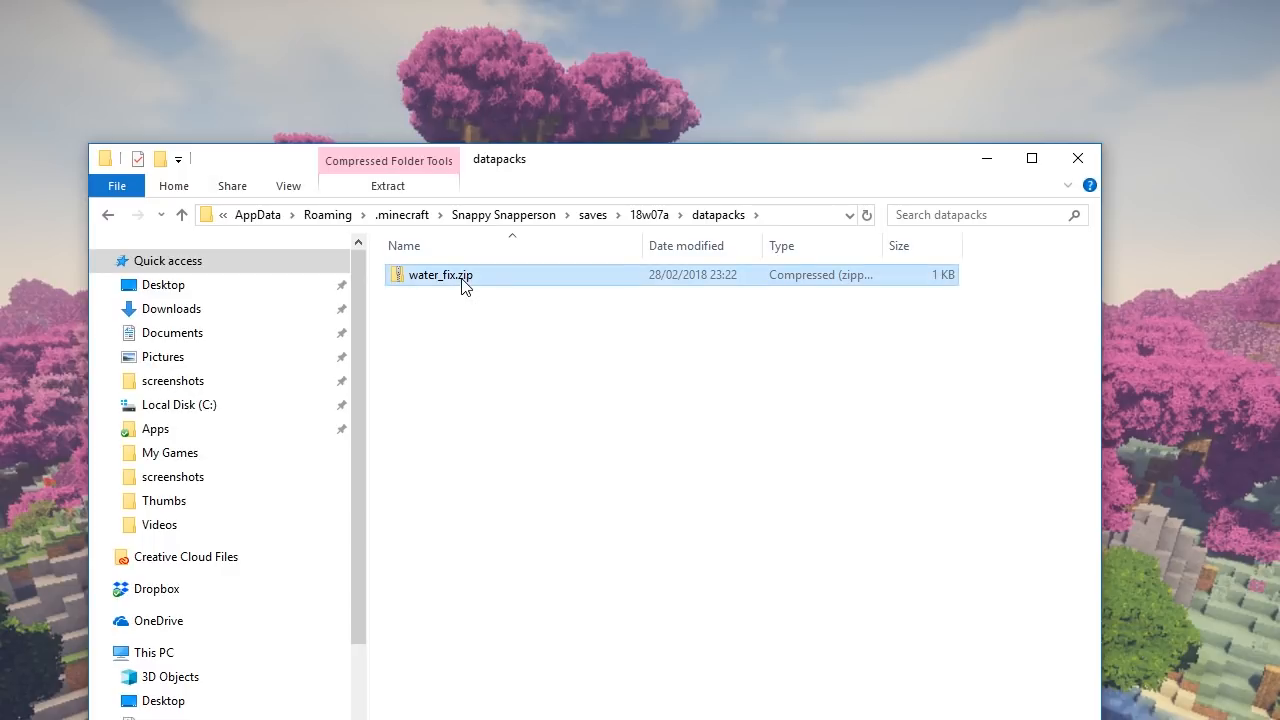
double_click(440, 276)
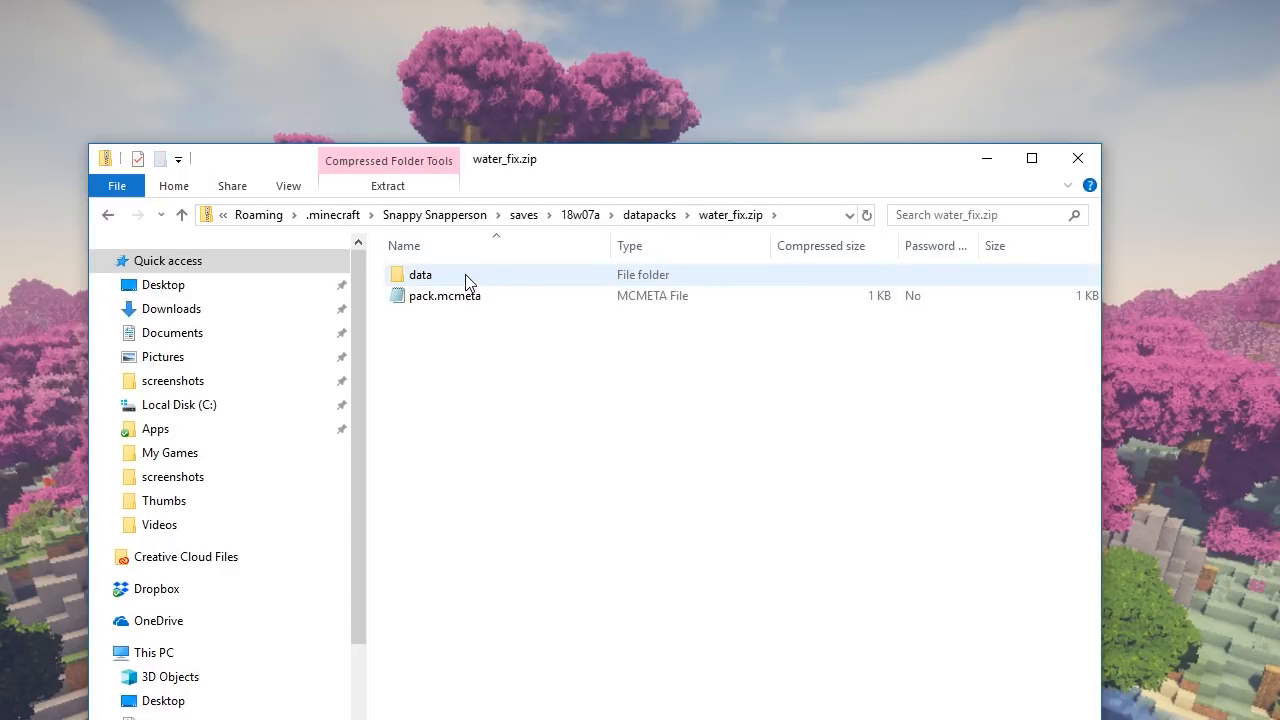
left_click(444, 296)
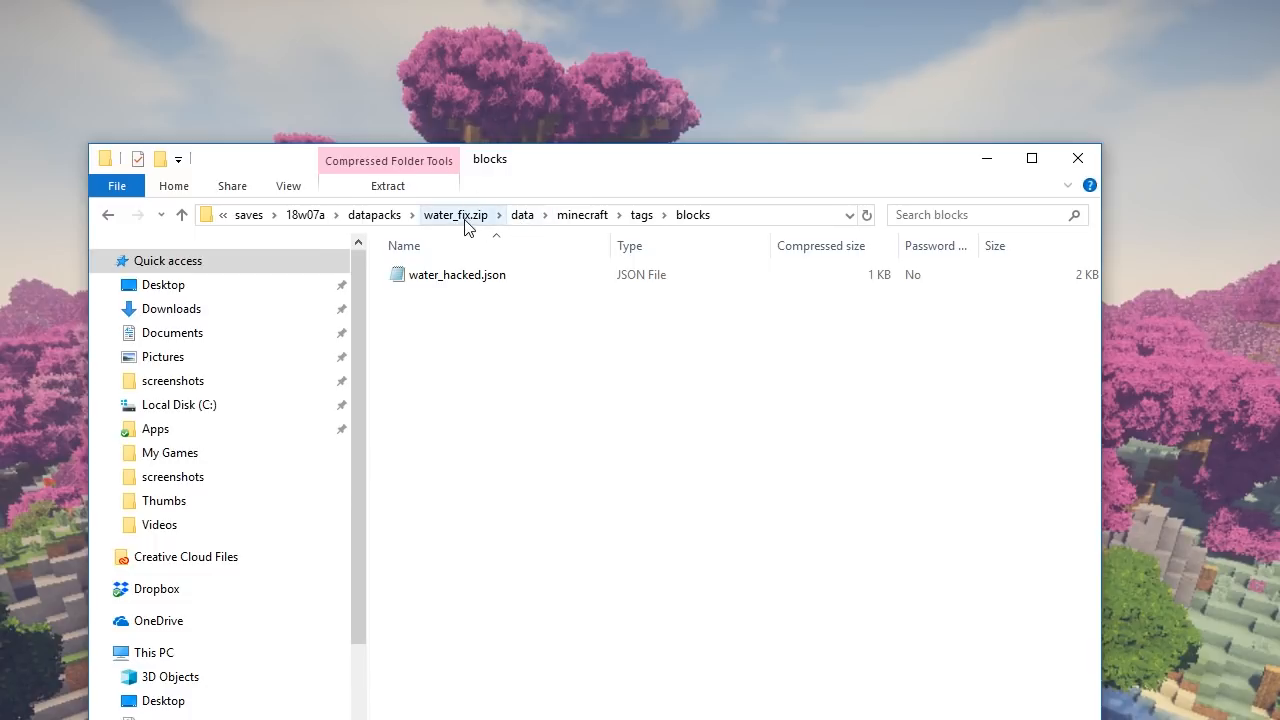
mouse_move(470, 204)
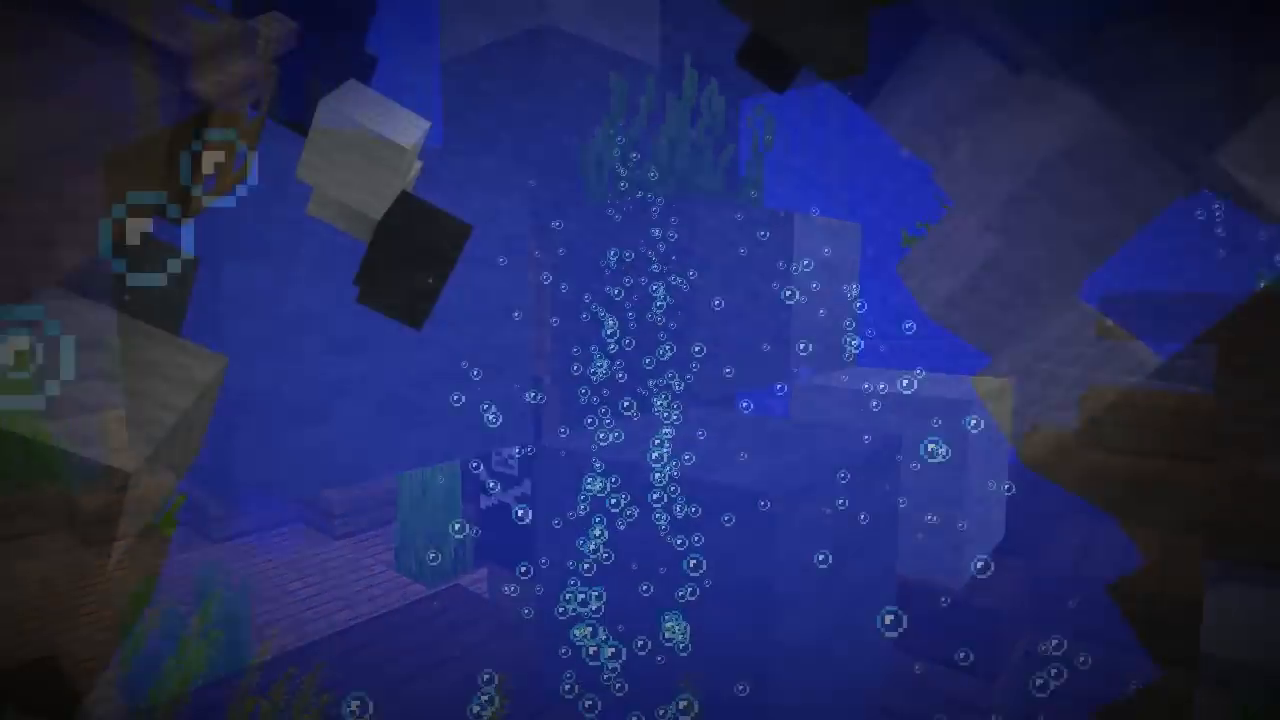
mouse_move(640, 360)
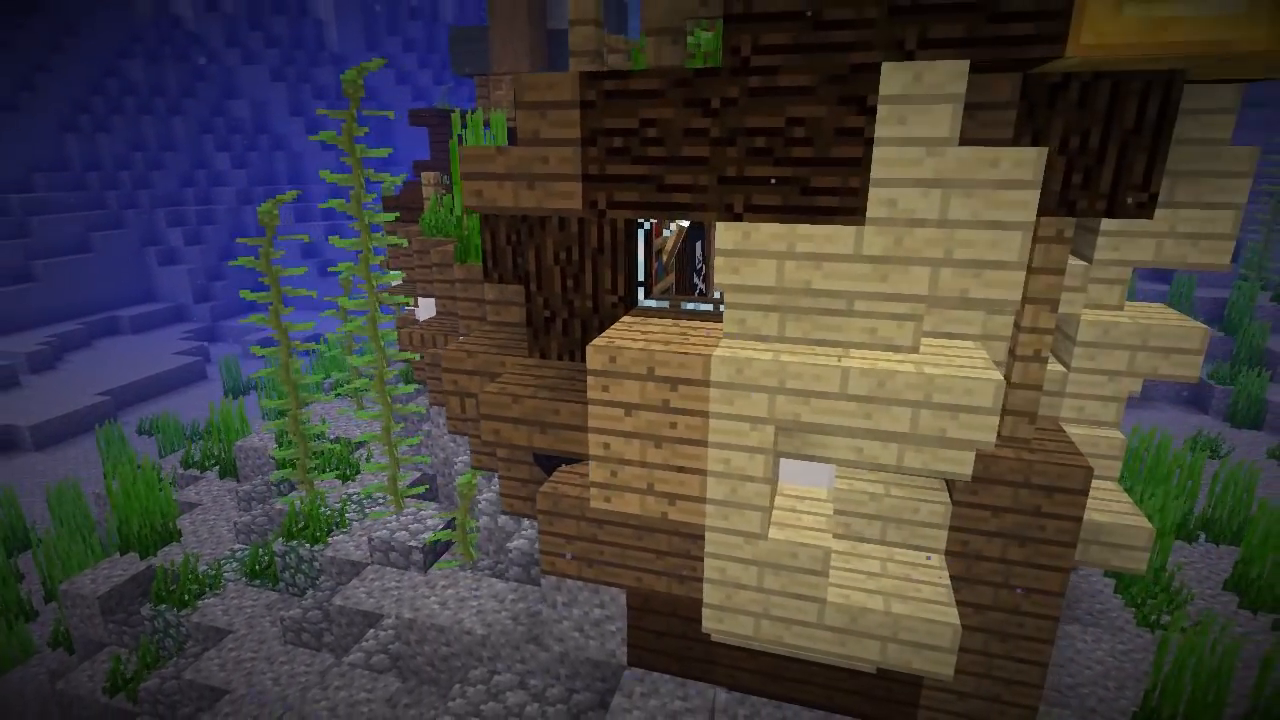
mouse_move(640, 360)
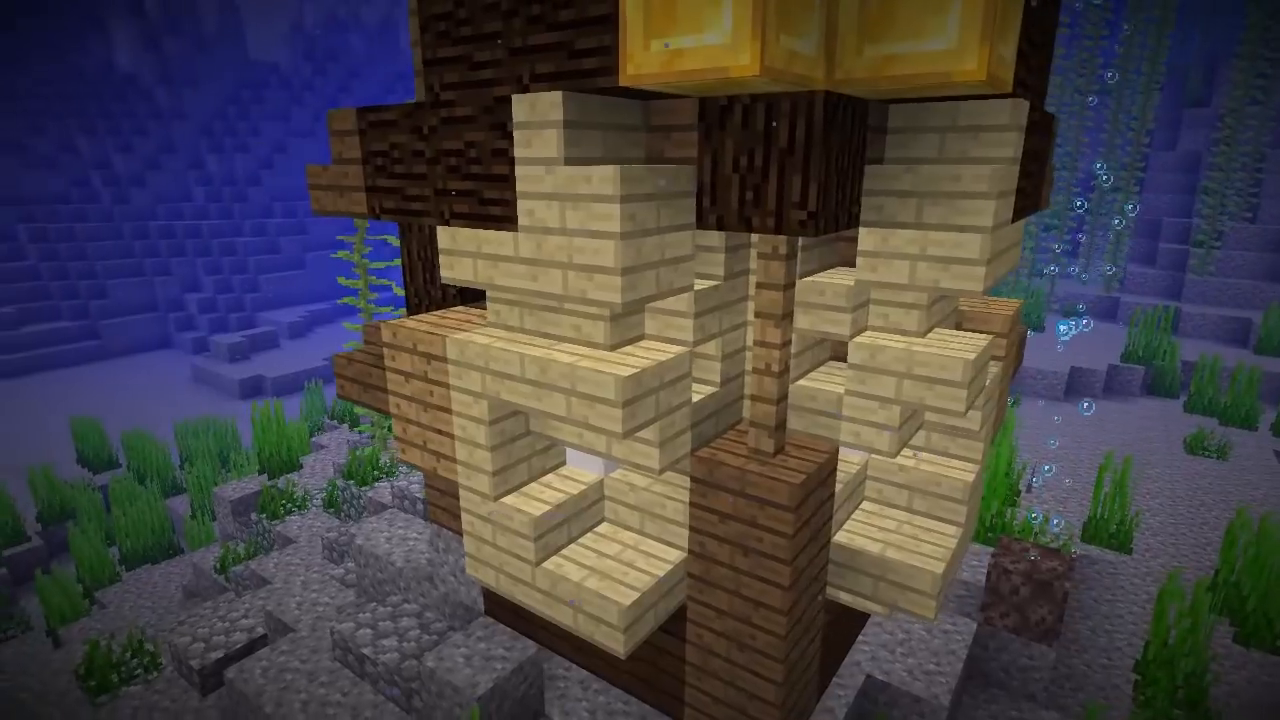